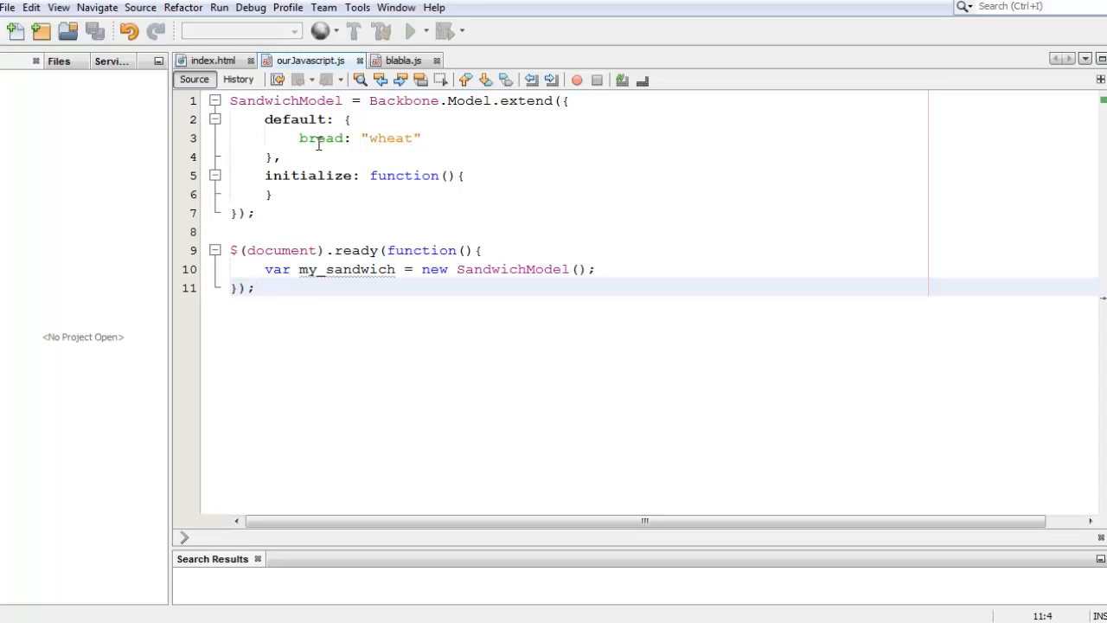
Step: Review the bread: "wheat" default, then leave the cursor on a fresh blank line inside initialize
{"action": "double_click", "coordinate": [322, 139]}
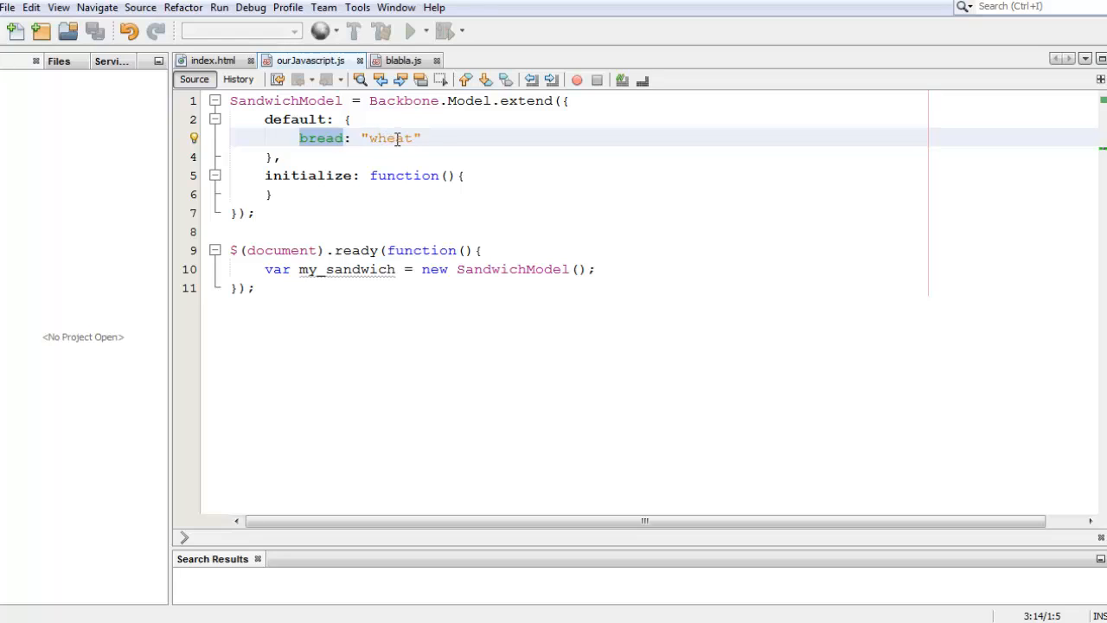
{"action": "double_click", "coordinate": [391, 138]}
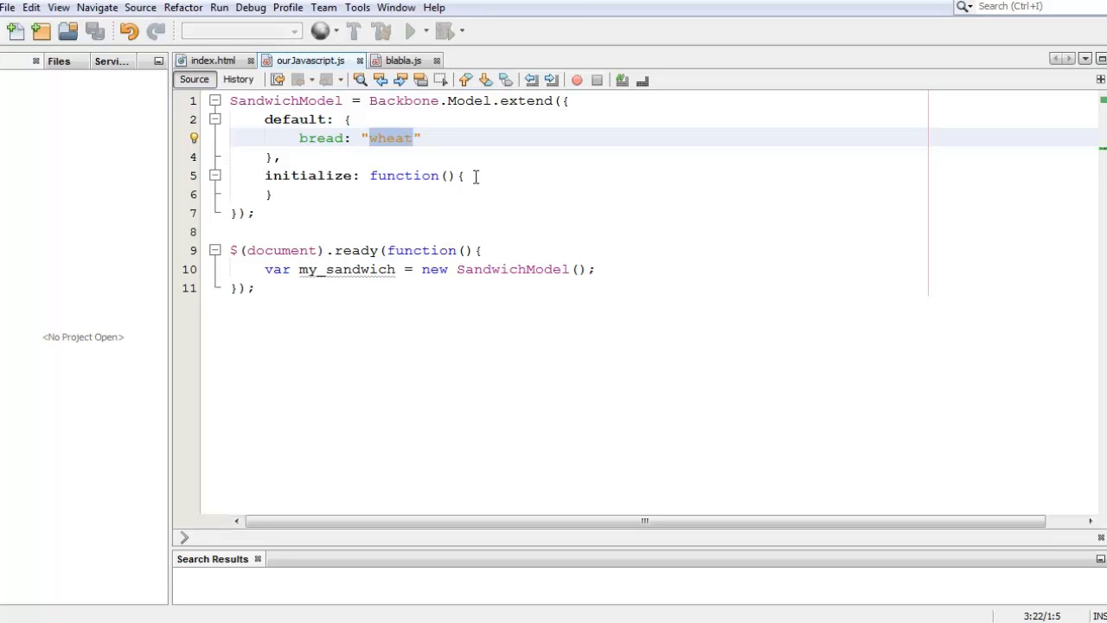
{"action": "left_click", "coordinate": [466, 177]}
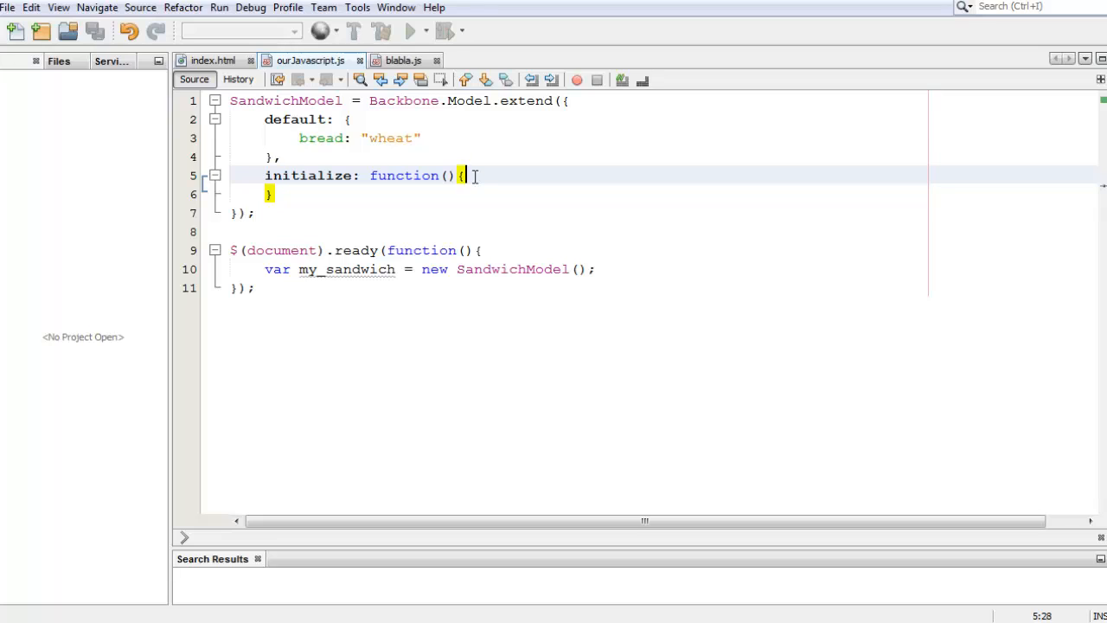
{"action": "key", "text": "Return"}
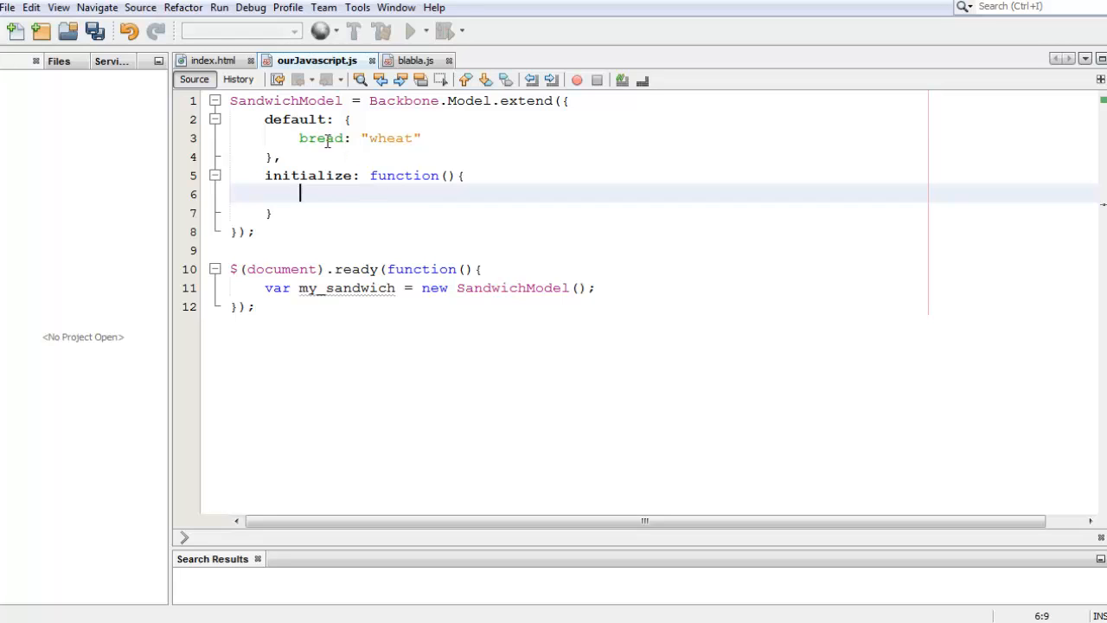
{"action": "double_click", "coordinate": [322, 138]}
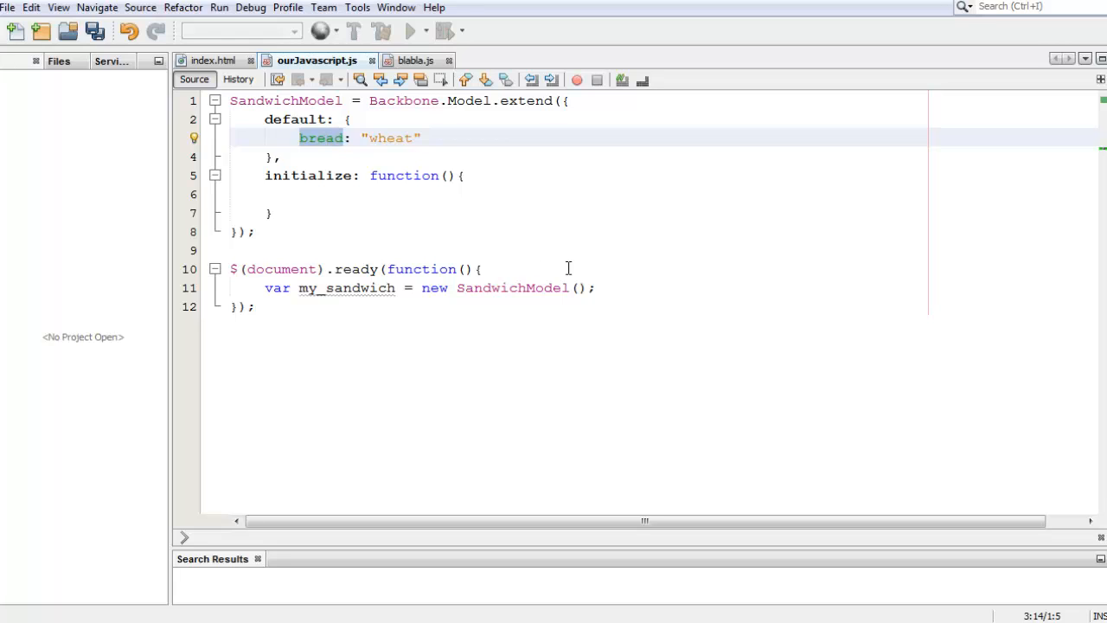
{"action": "left_click", "coordinate": [531, 194]}
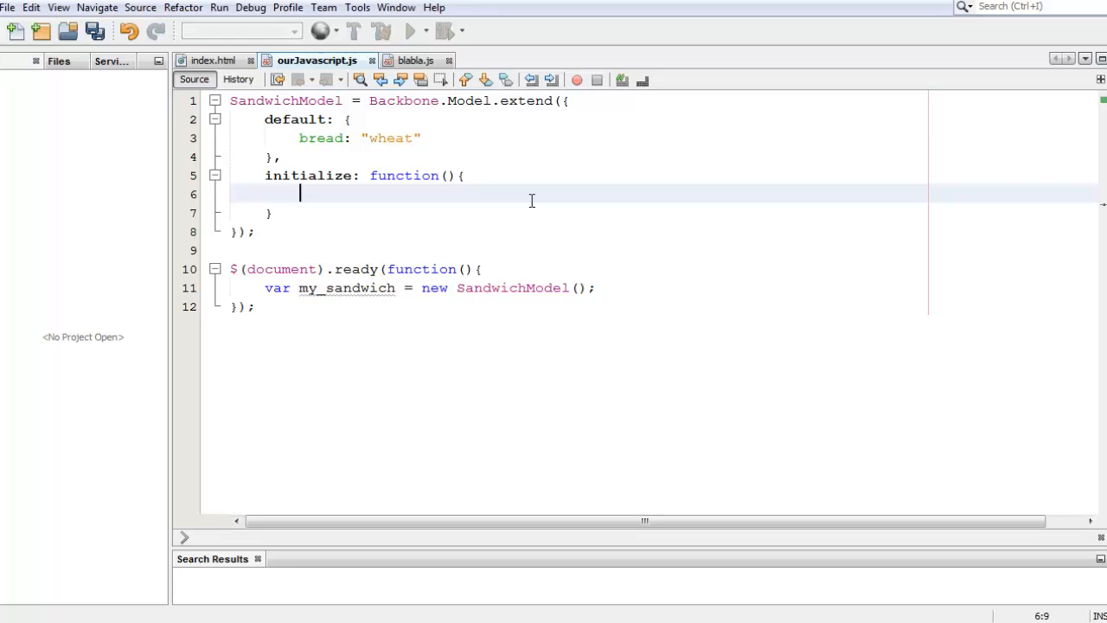
Step: Declare a new bindEvents: function(){ method on SandwichModel below initialize
{"action": "key", "text": "enter"}
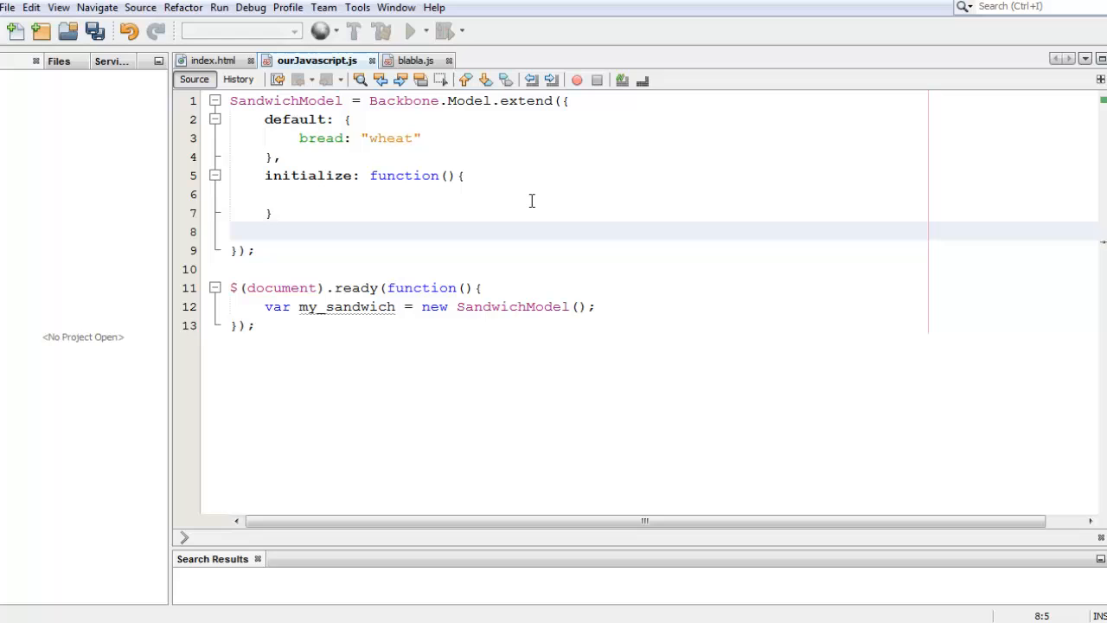
{"action": "type", "text": "b"}
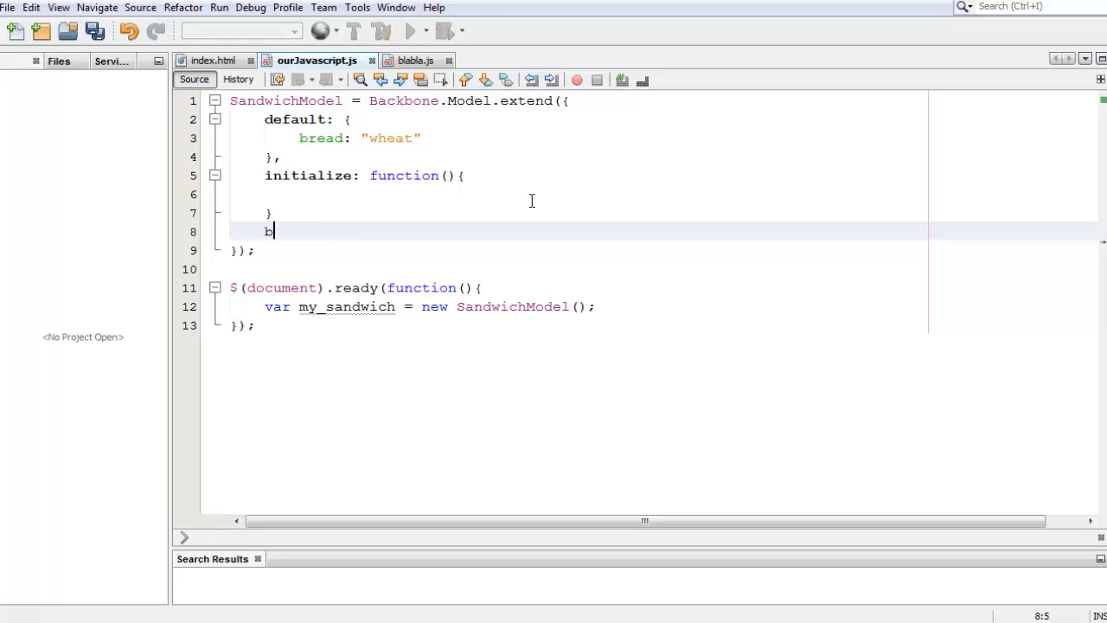
{"action": "type", "text": "indEvents"}
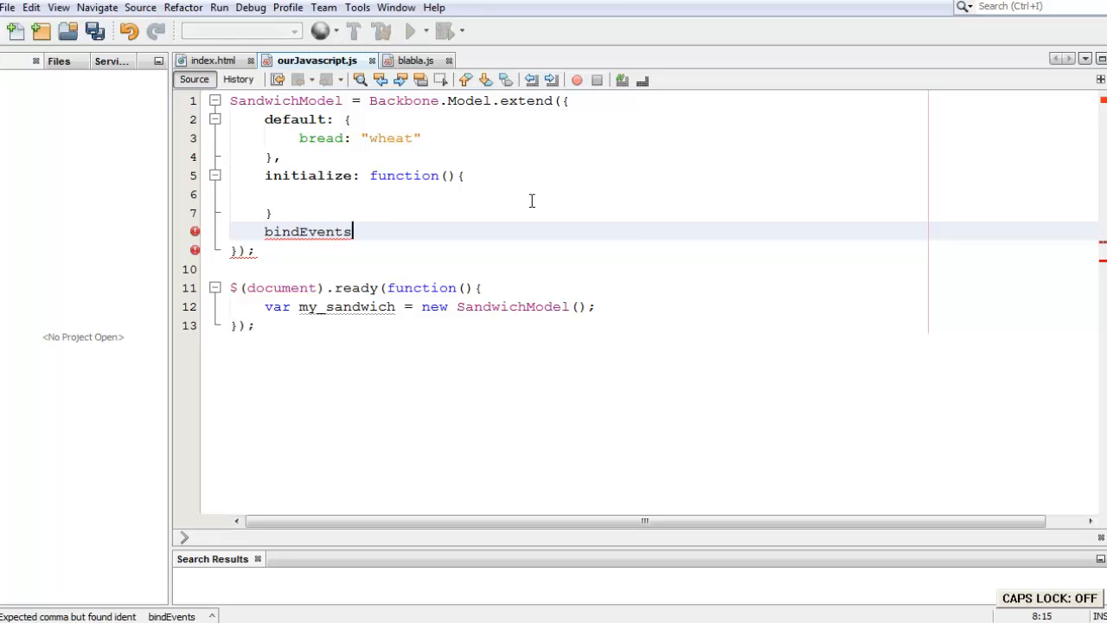
{"action": "type", "text": ":"}
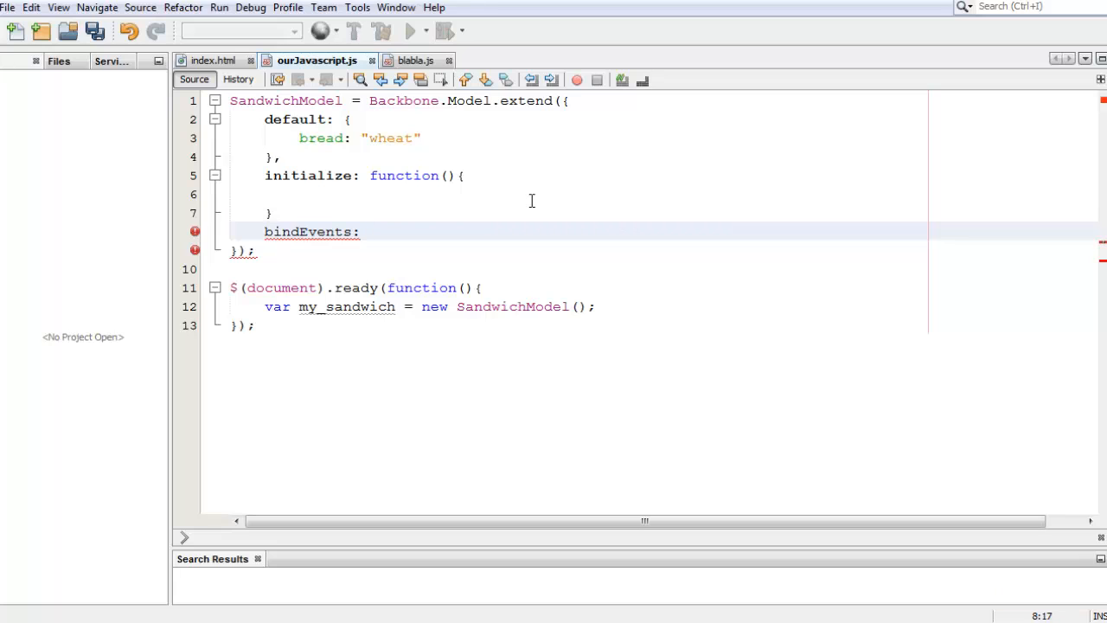
{"action": "type", "text": "function ()"}
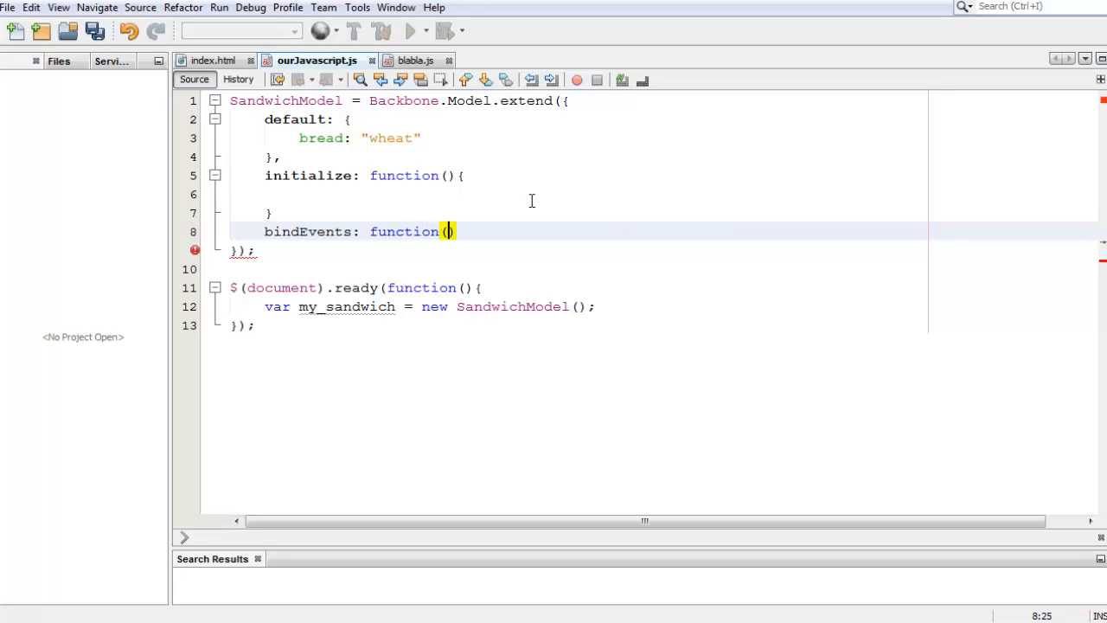
{"action": "type", "text": "{"}
{"action": "left_click", "coordinate": [568, 213]}
{"action": "type", "text": ","}
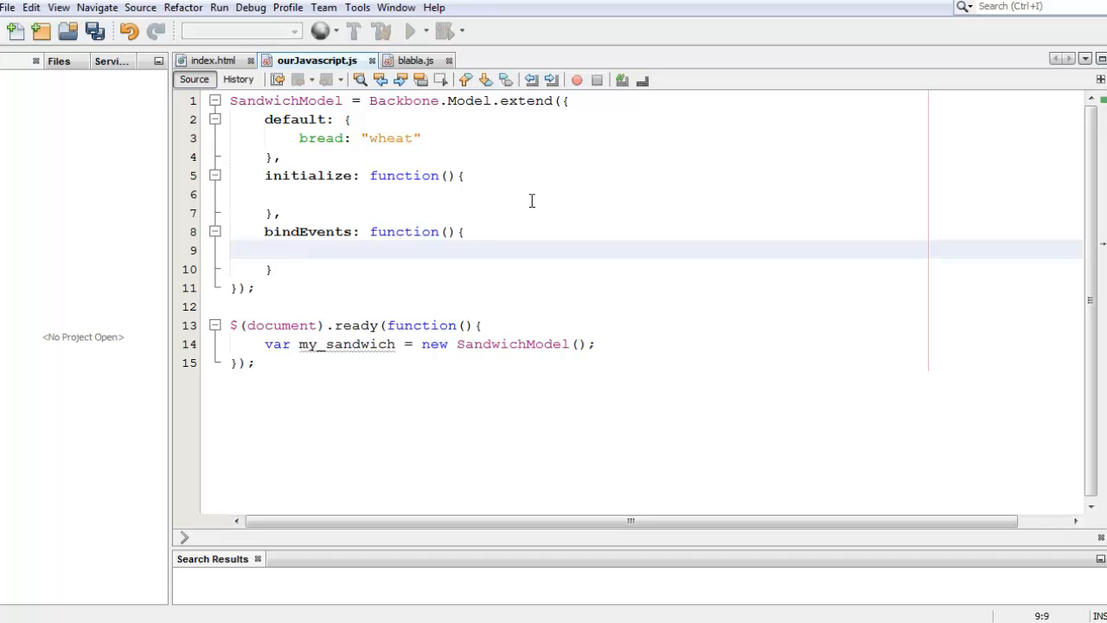
Step: Inside bindEvents, register this.on("change:bread", function(){ }) with an empty callback
{"action": "type", "text": "this."}
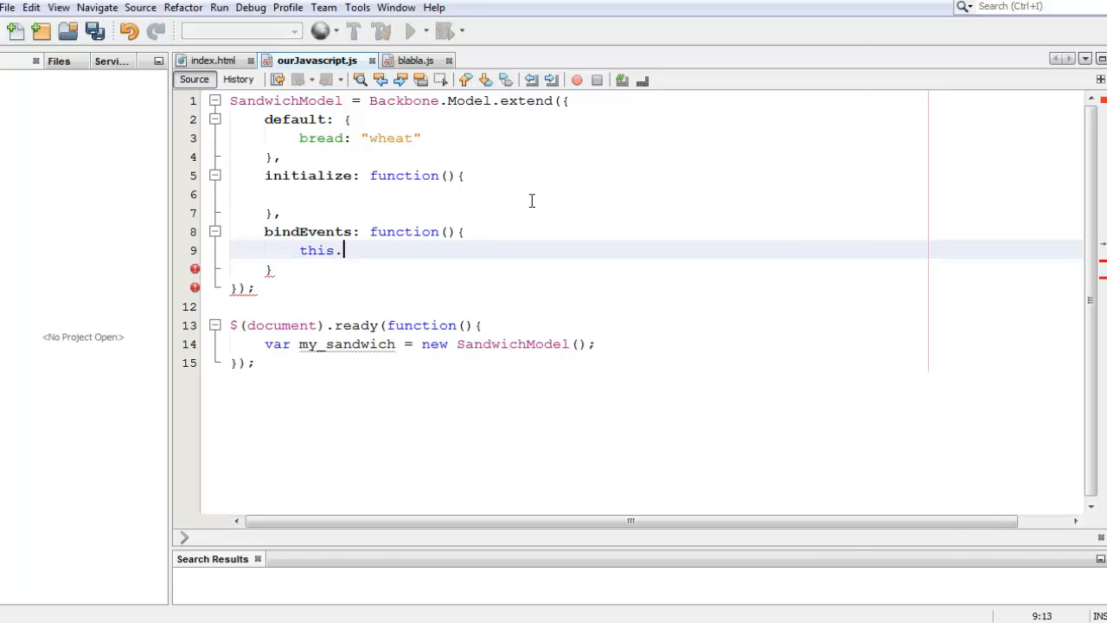
{"action": "type", "text": "on()"}
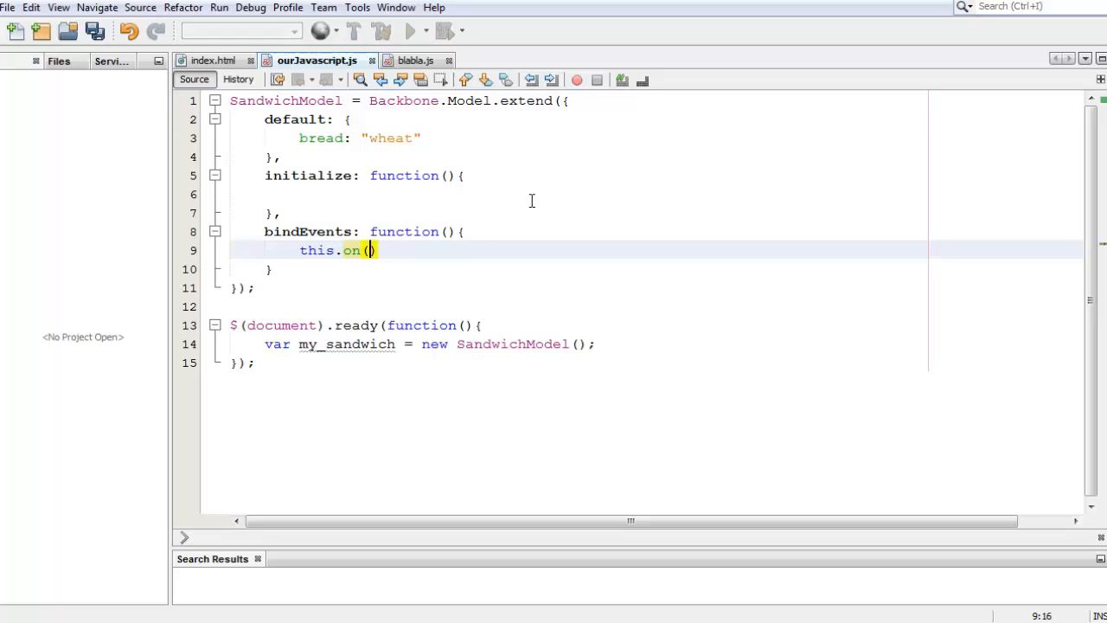
{"action": "type", "text": "\"change:"}
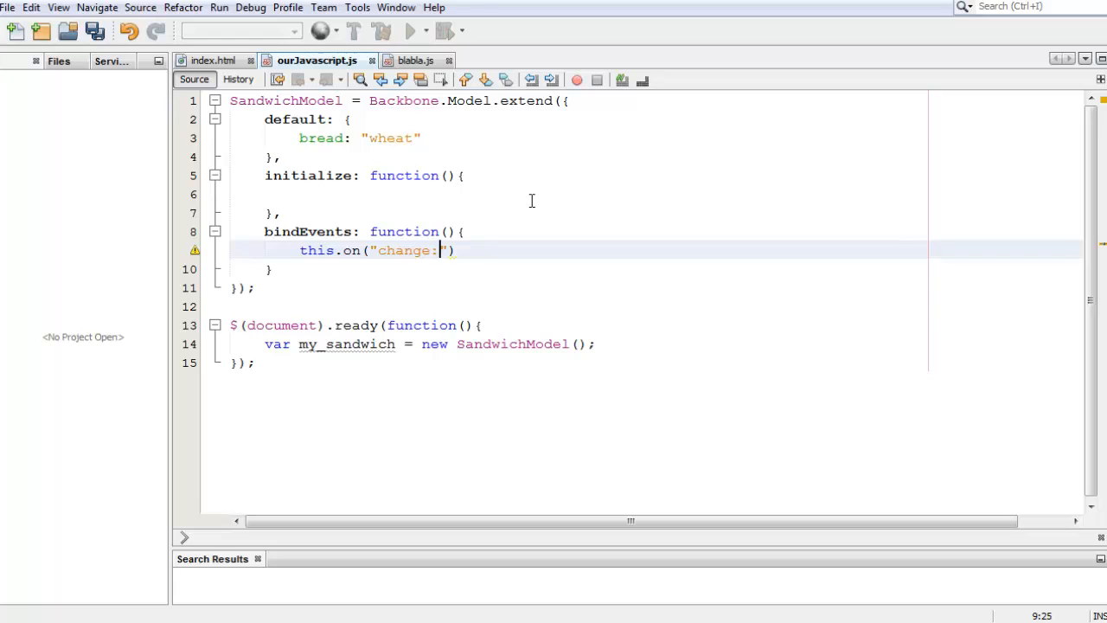
{"action": "type", "text": "bread"}
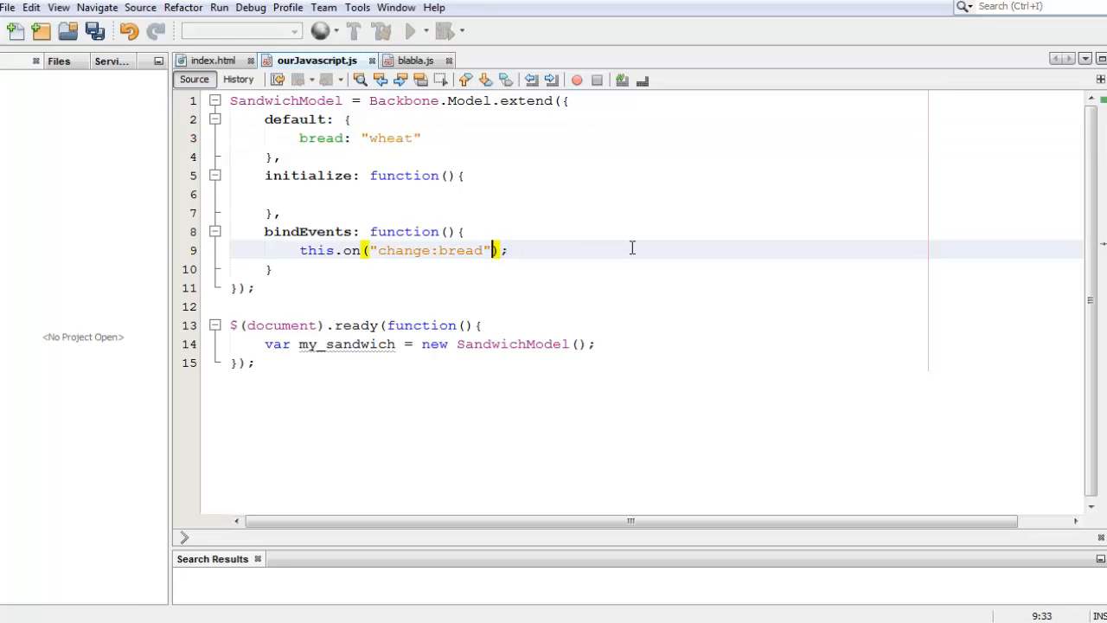
{"action": "type", "text": ", f"}
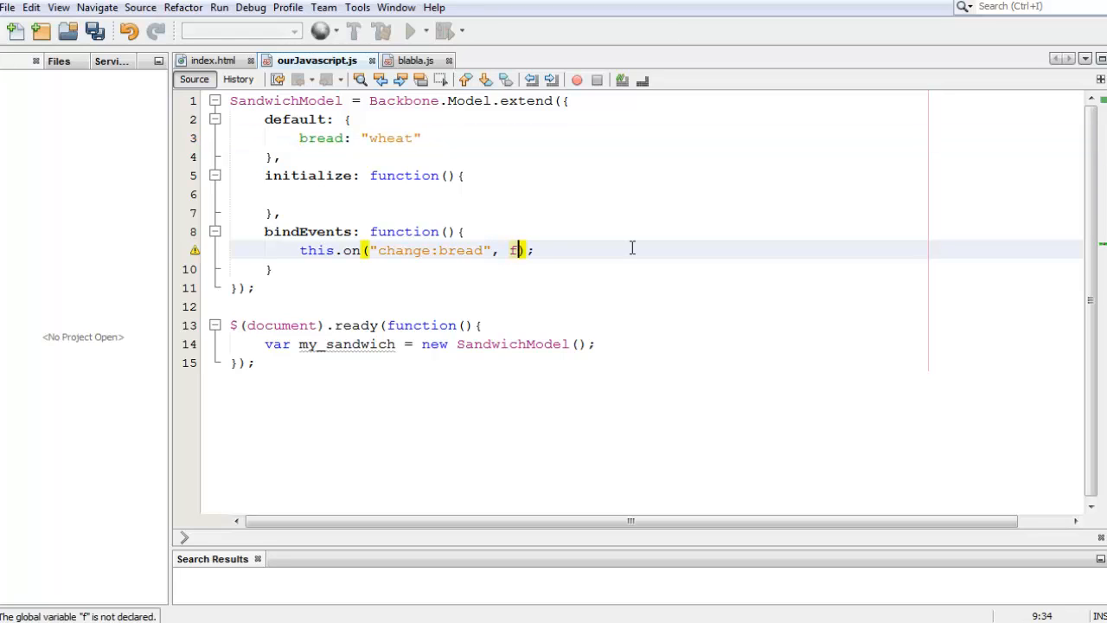
{"action": "type", "text": "unction("}
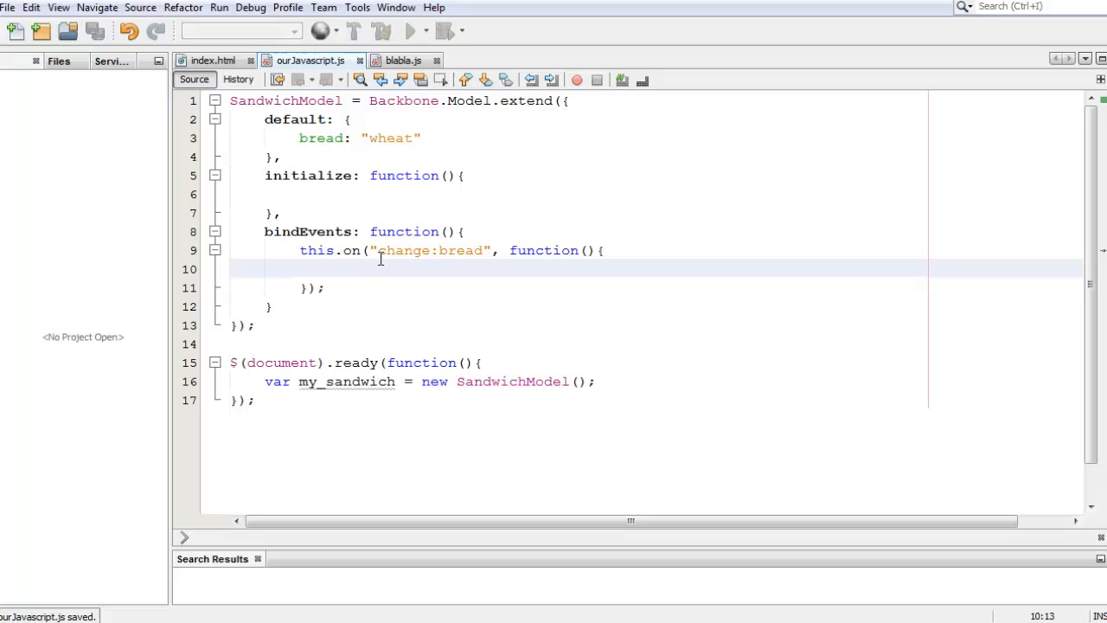
{"action": "mouse_move", "coordinate": [540, 225]}
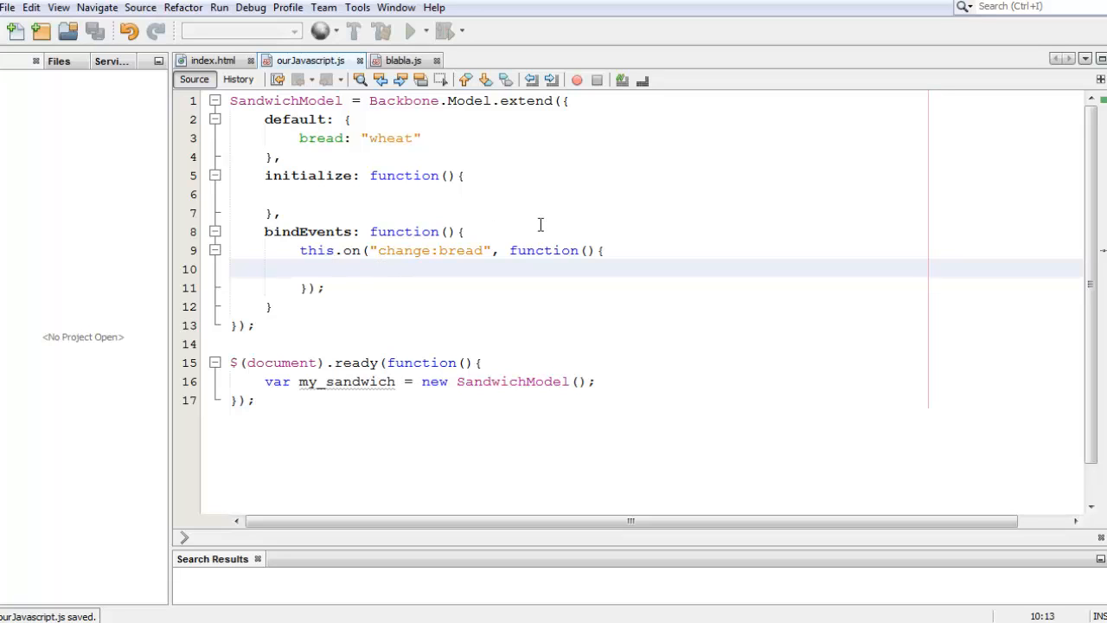
Step: Give the change:bread callback a model parameter
{"action": "left_click", "coordinate": [333, 270]}
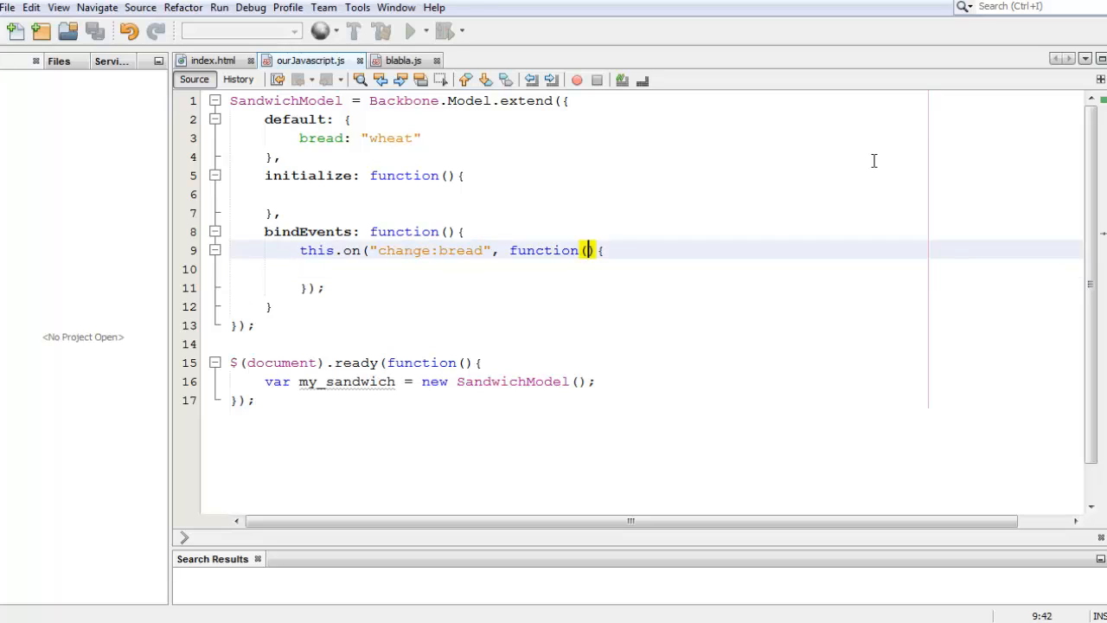
{"action": "type", "text": "model"}
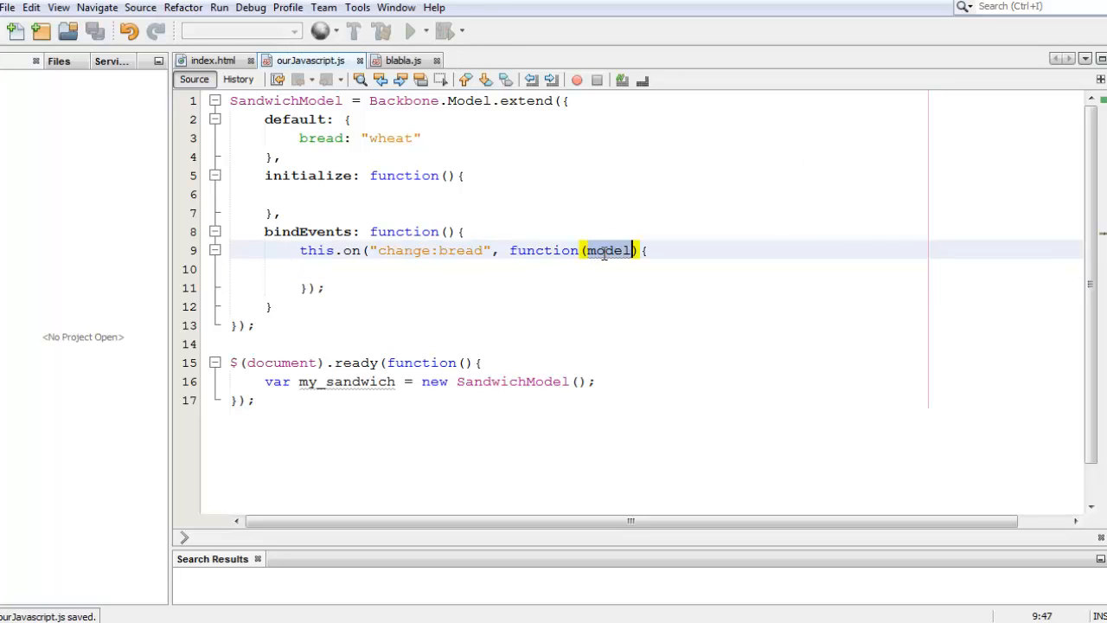
{"action": "double_click", "coordinate": [319, 249]}
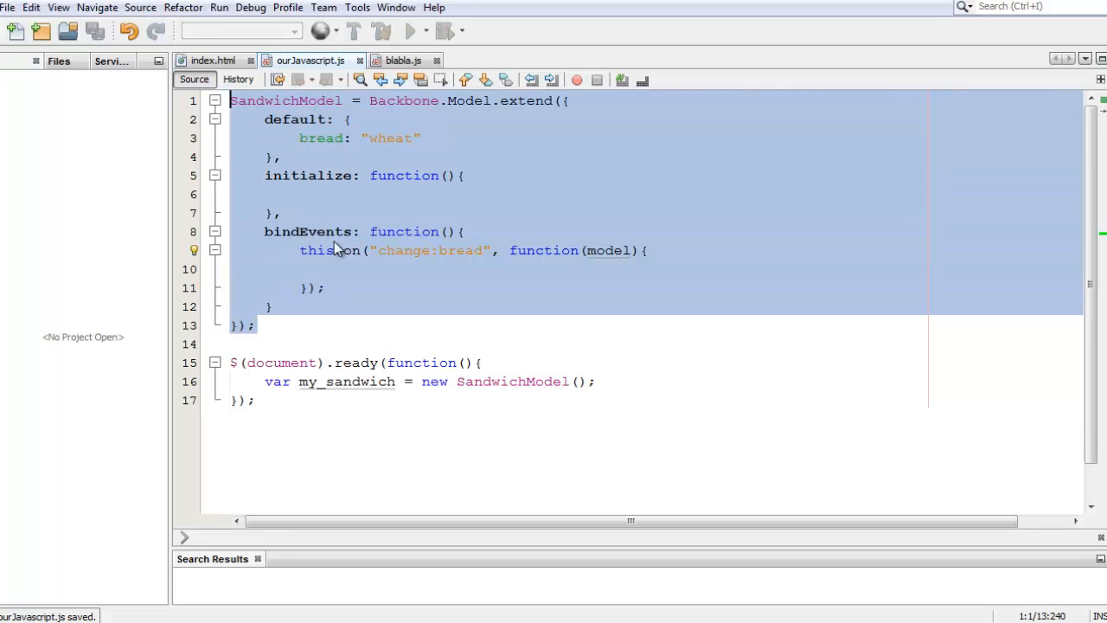
{"action": "left_click", "coordinate": [336, 268]}
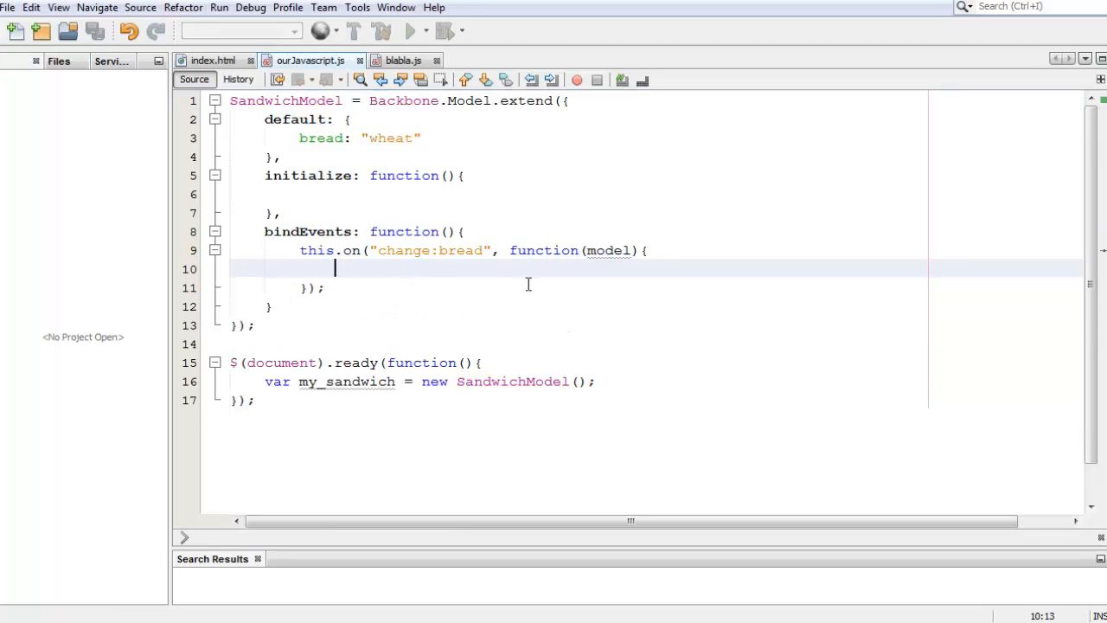
Step: Store model.get("bread") in var my_new_bread inside the callback body
{"action": "type", "text": "var"}
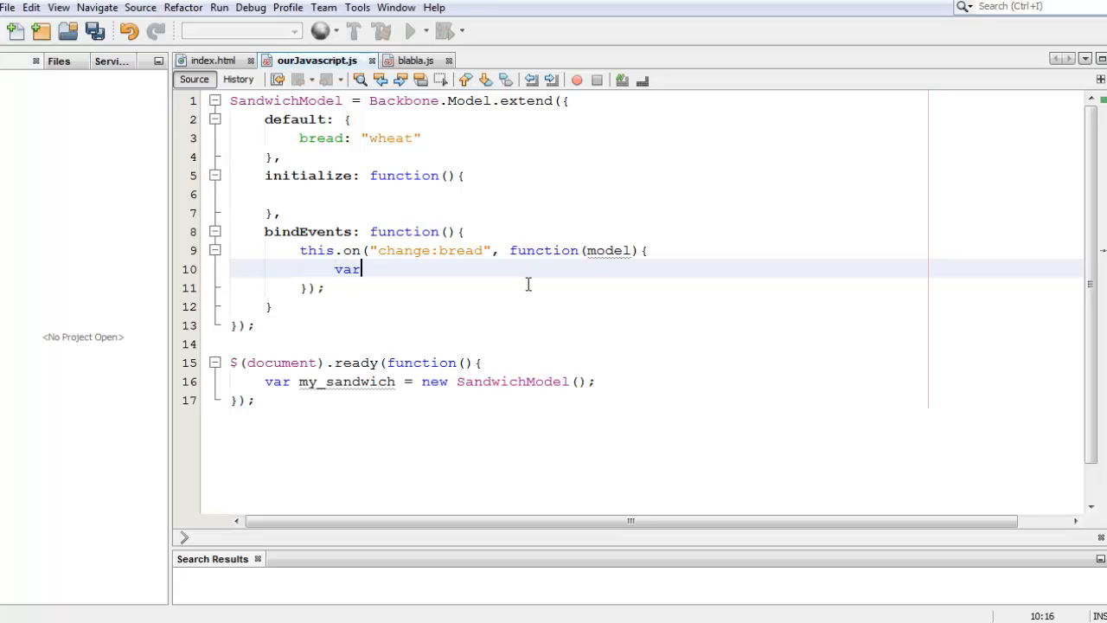
{"action": "type", "text": "my_new_"}
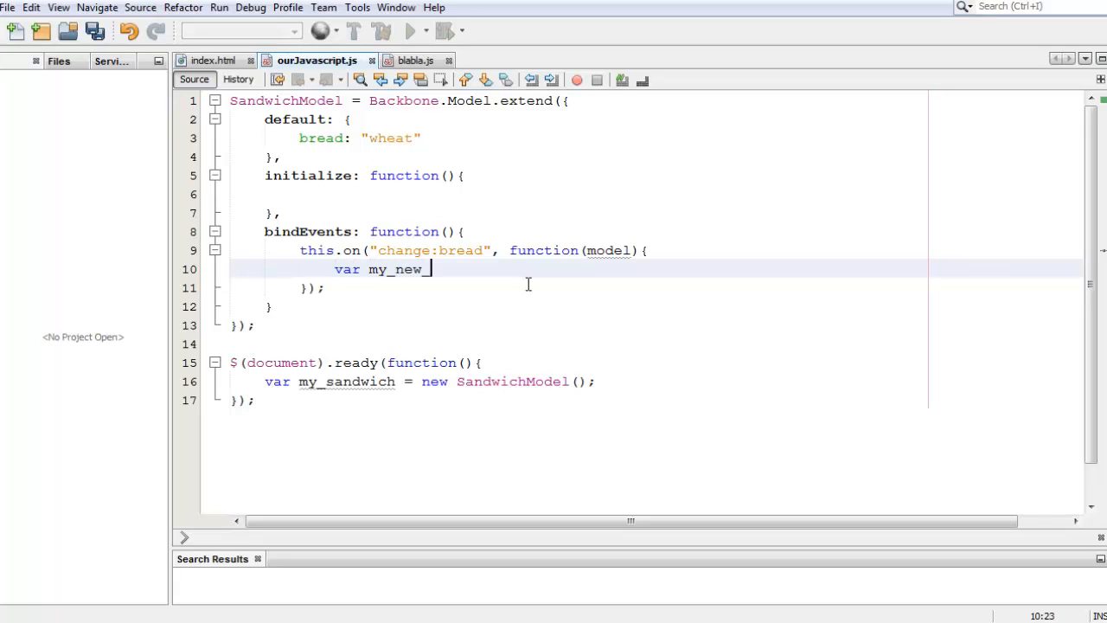
{"action": "type", "text": "bread ="}
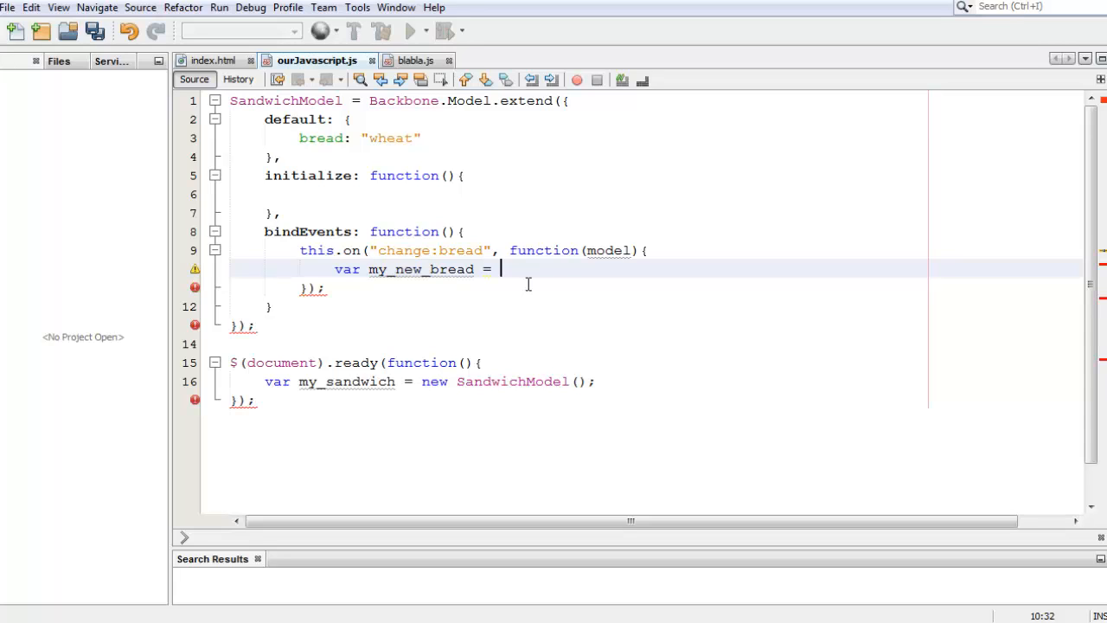
{"action": "type", "text": "model"}
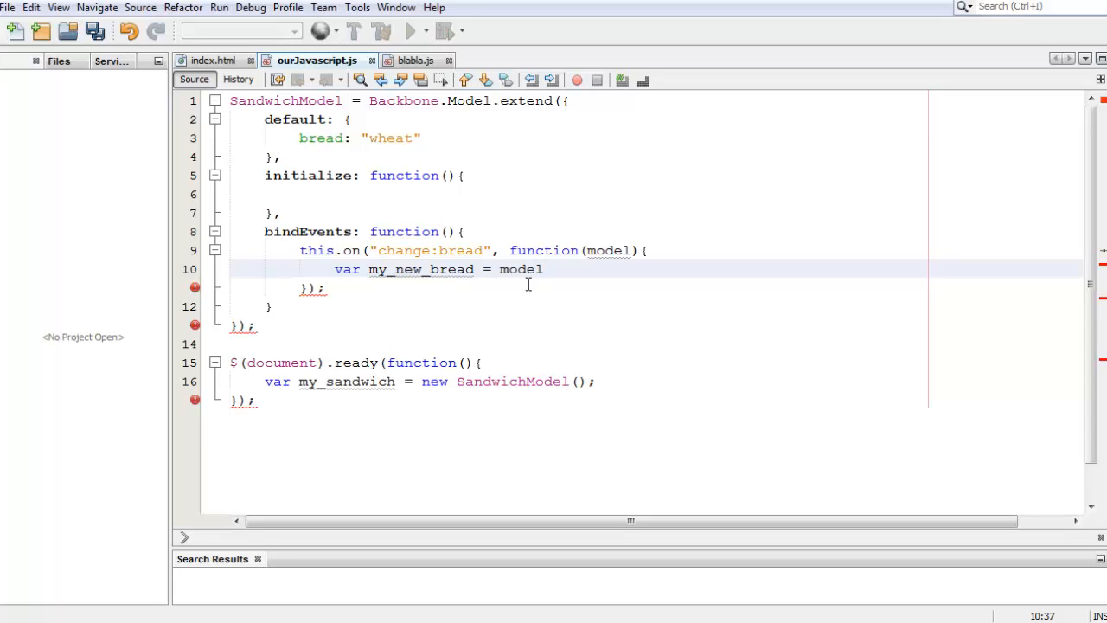
{"action": "type", "text": ".get()"}
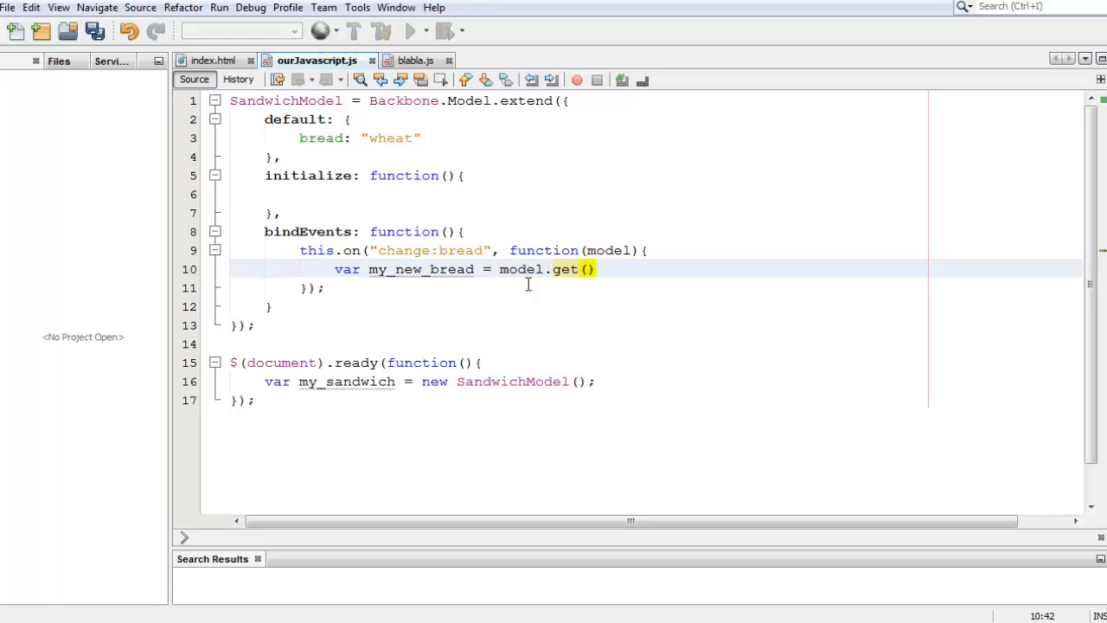
{"action": "type", "text": "\"bread"}
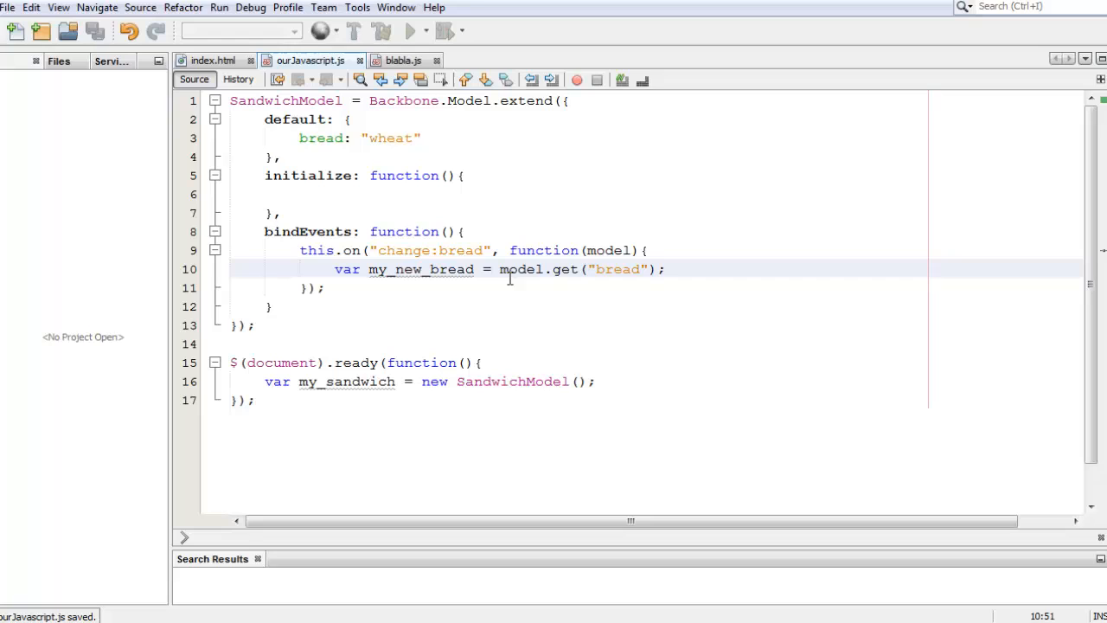
{"action": "double_click", "coordinate": [420, 270]}
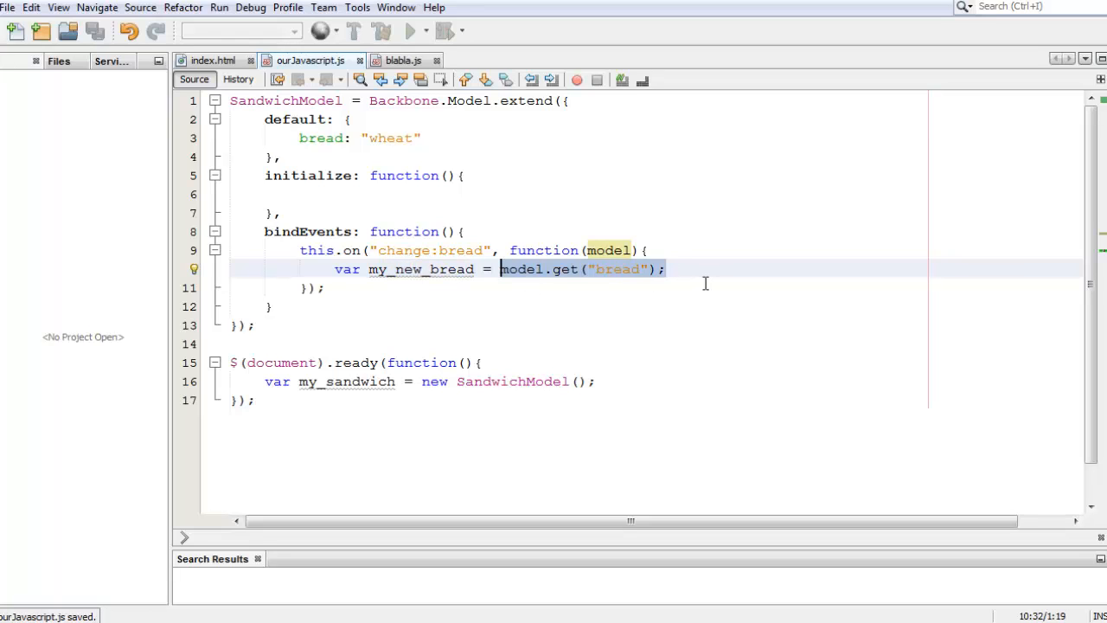
Step: Alert "Hey! The bread changed to: " + my_new_bread on the next line of the callback
{"action": "key", "text": "Return"}
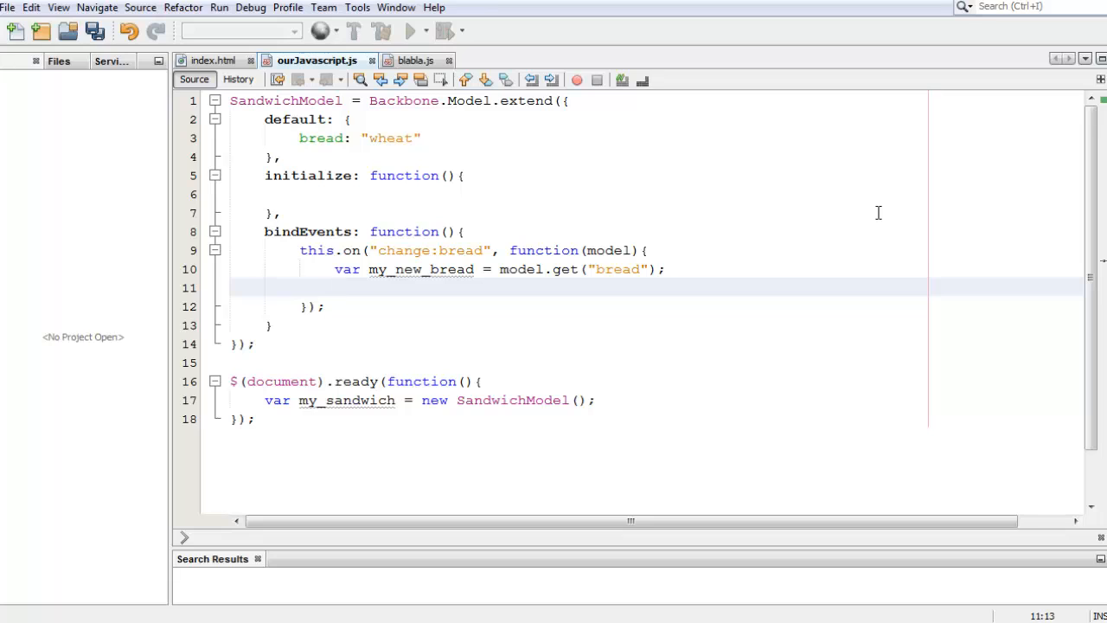
{"action": "type", "text": "alert()"}
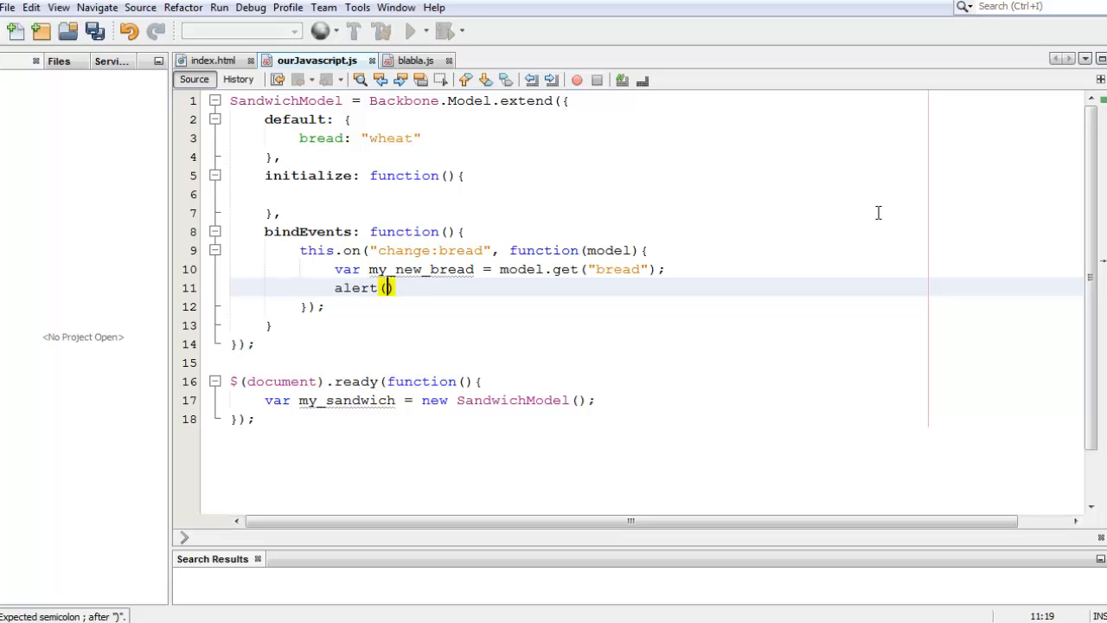
{"action": "type", "text": "\"Hey! The bread changed"}
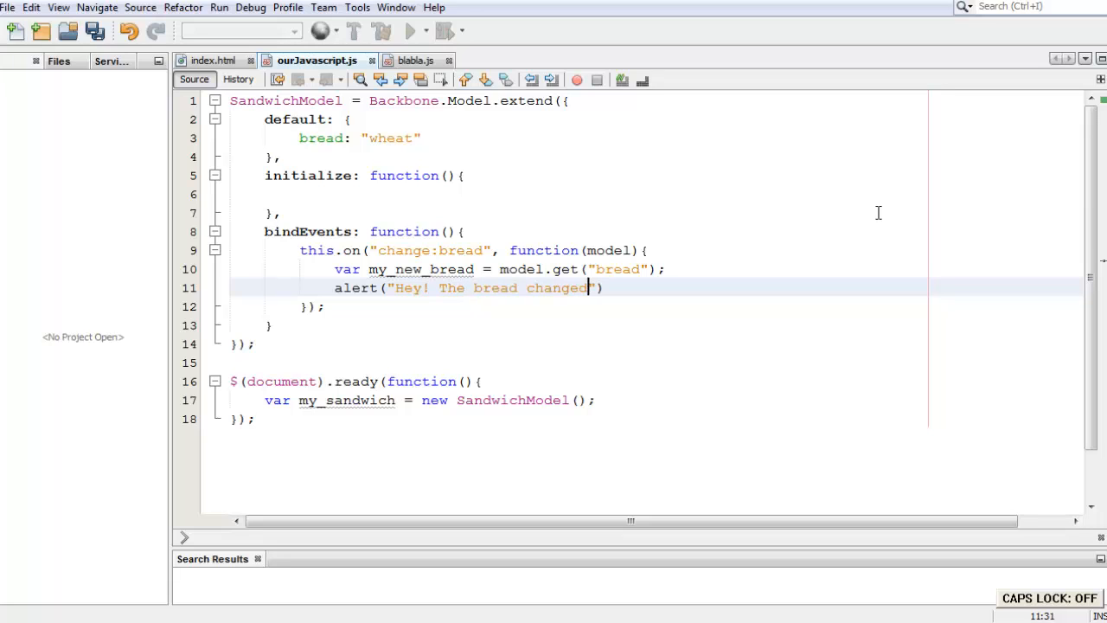
{"action": "type", "text": "to: \" +"}
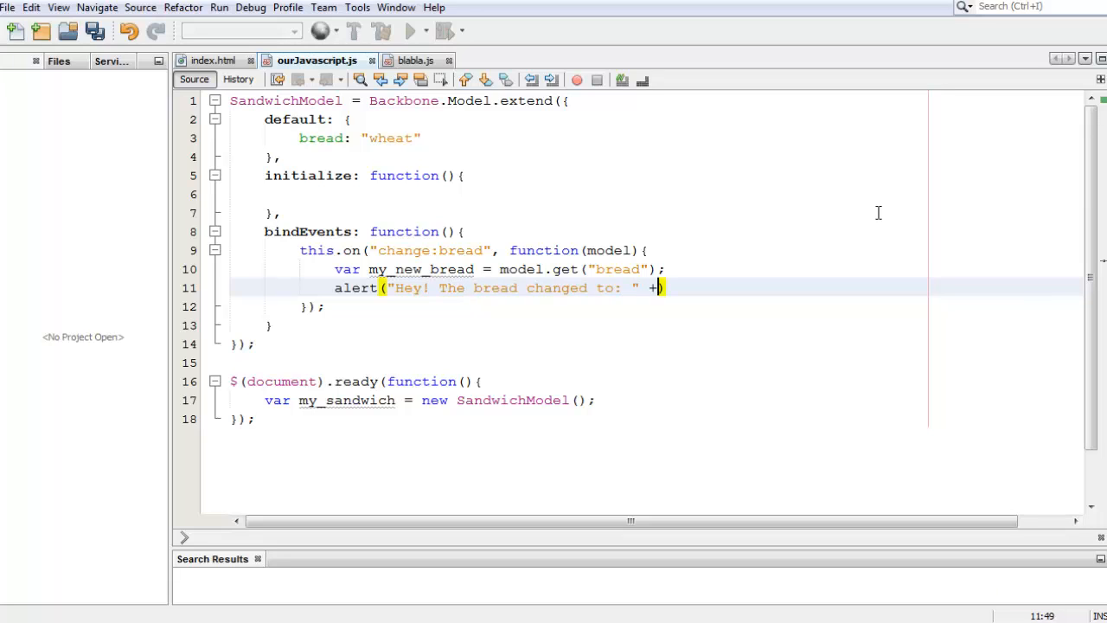
{"action": "type", "text": "my_new_br"}
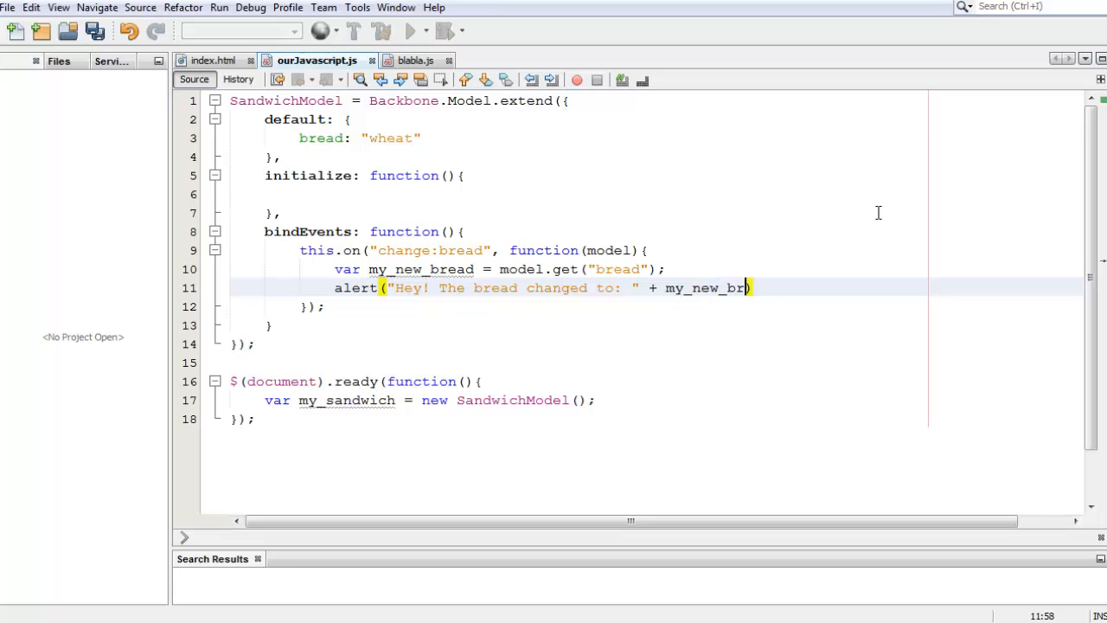
{"action": "type", "text": "ead);"}
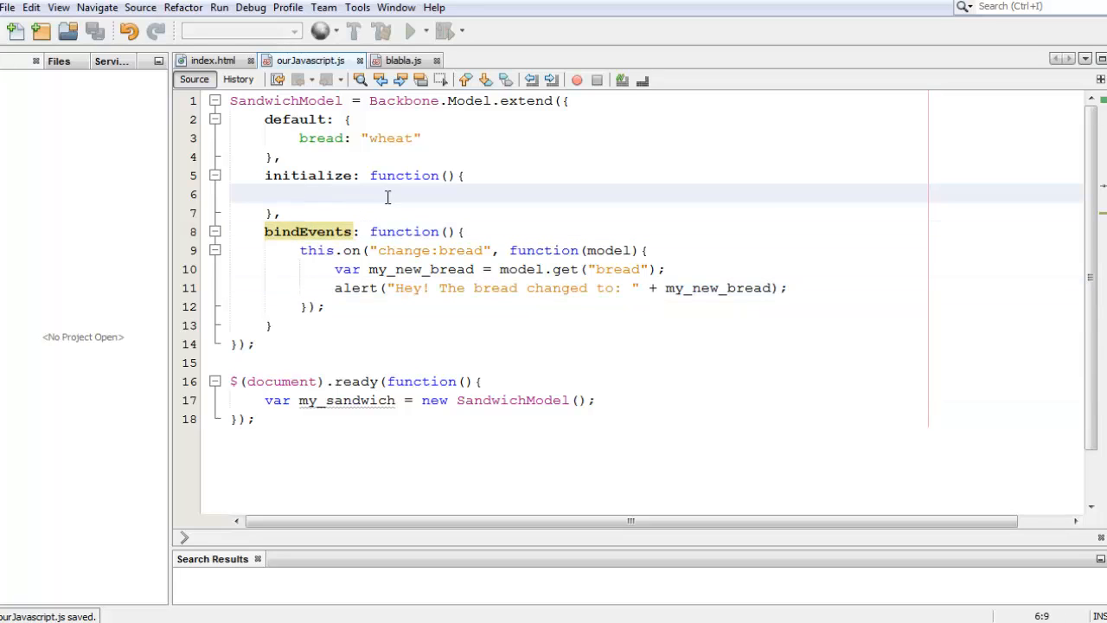
Step: Write this.bindEvents(); in the initialize body and save the script
{"action": "left_click", "coordinate": [301, 193]}
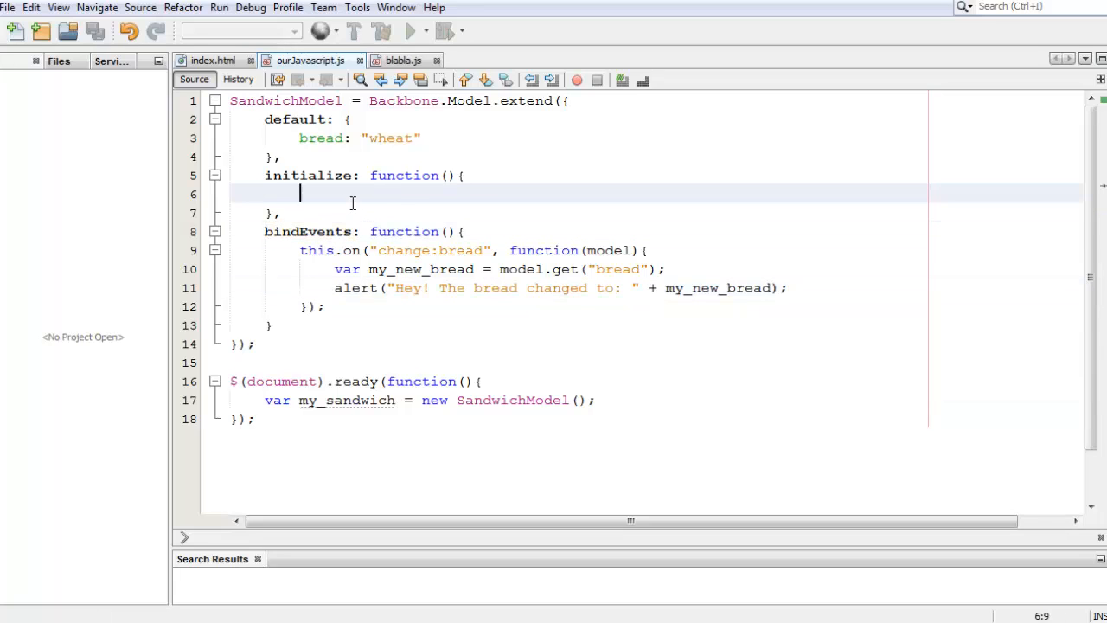
{"action": "mouse_move", "coordinate": [388, 189]}
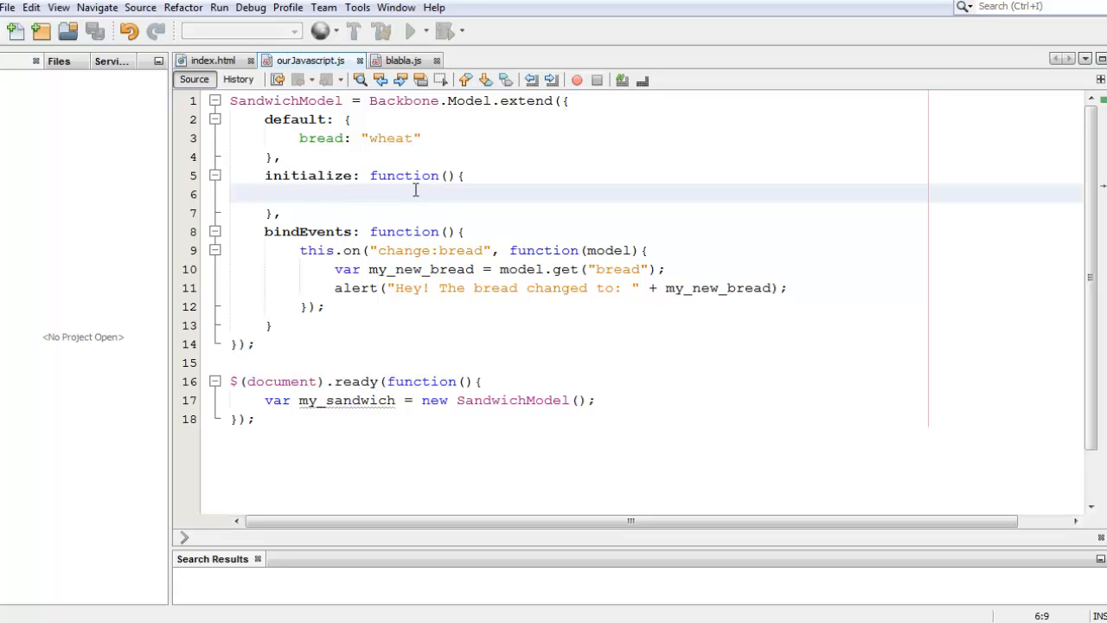
{"action": "type", "text": "b"}
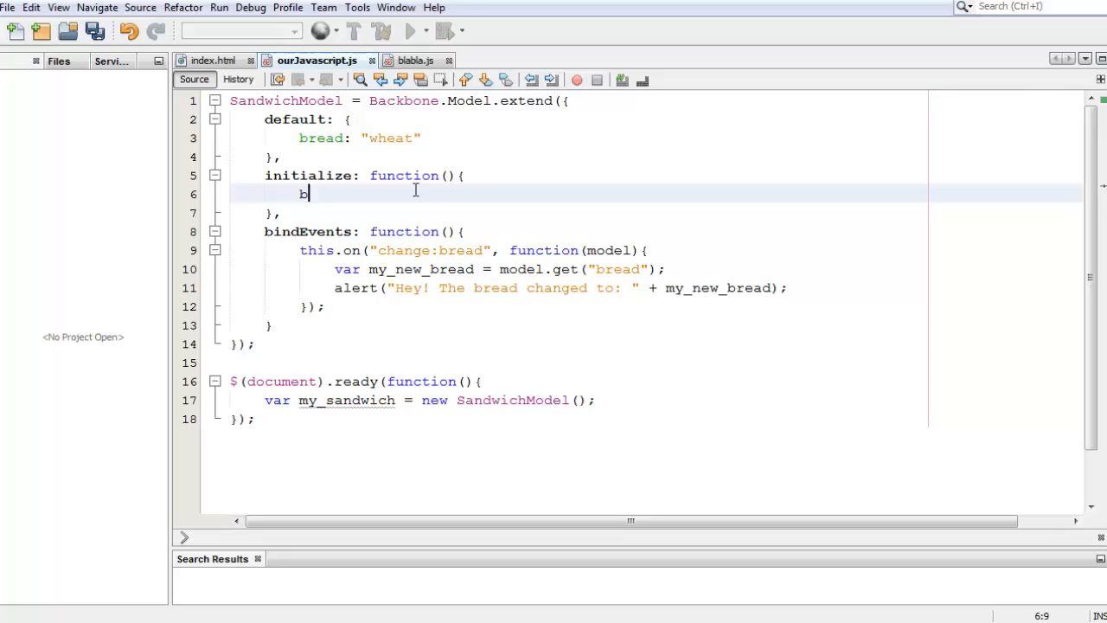
{"action": "type", "text": "this."}
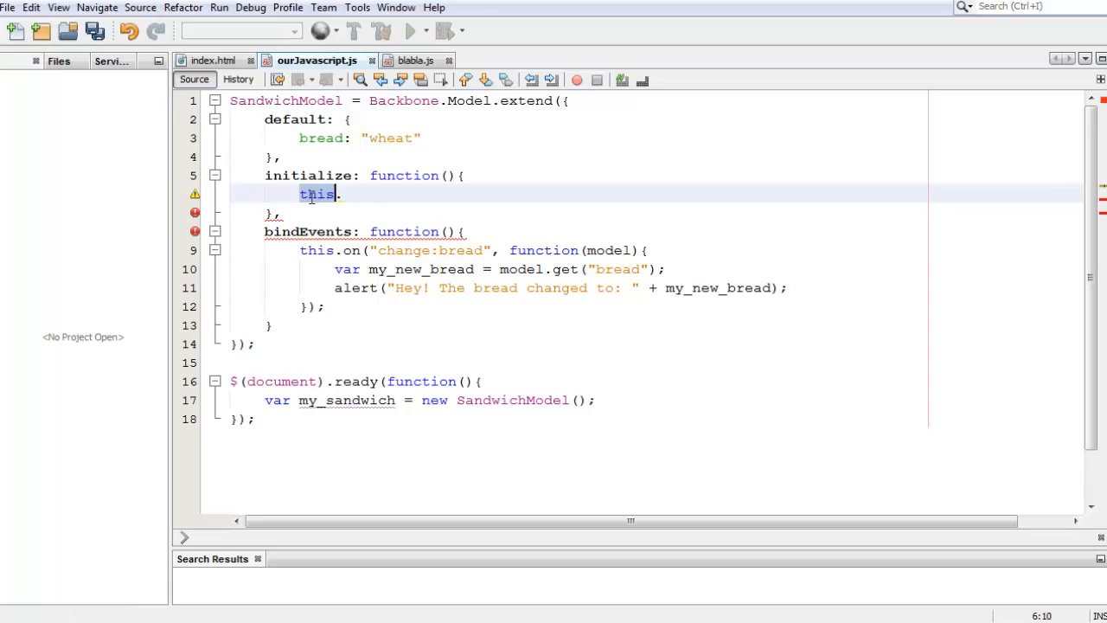
{"action": "type", "text": ".bind"}
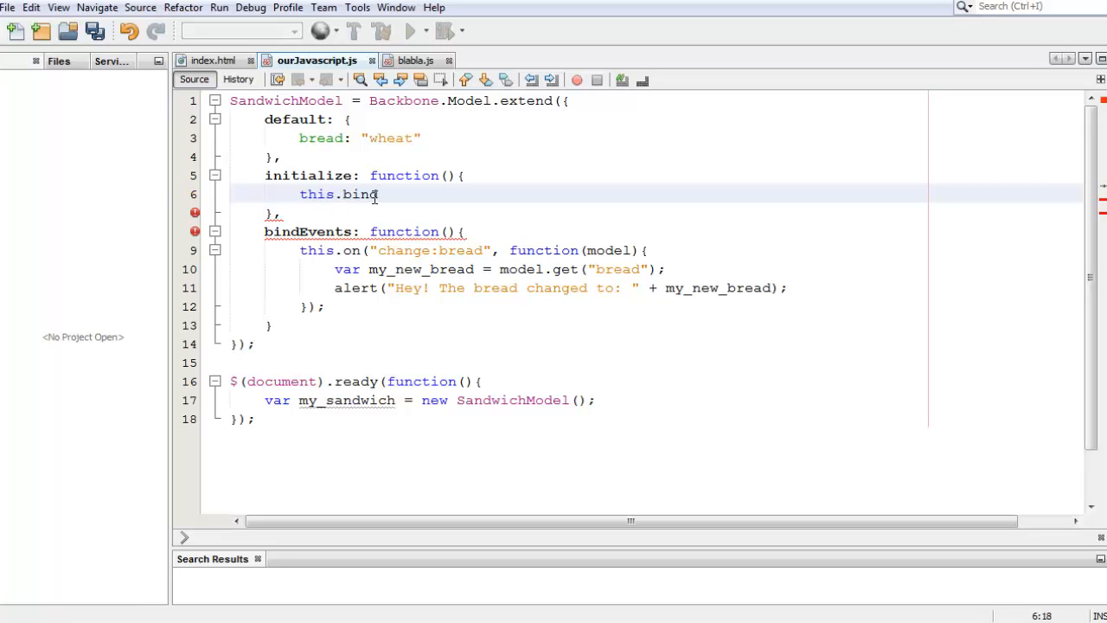
{"action": "type", "text": "Events()"}
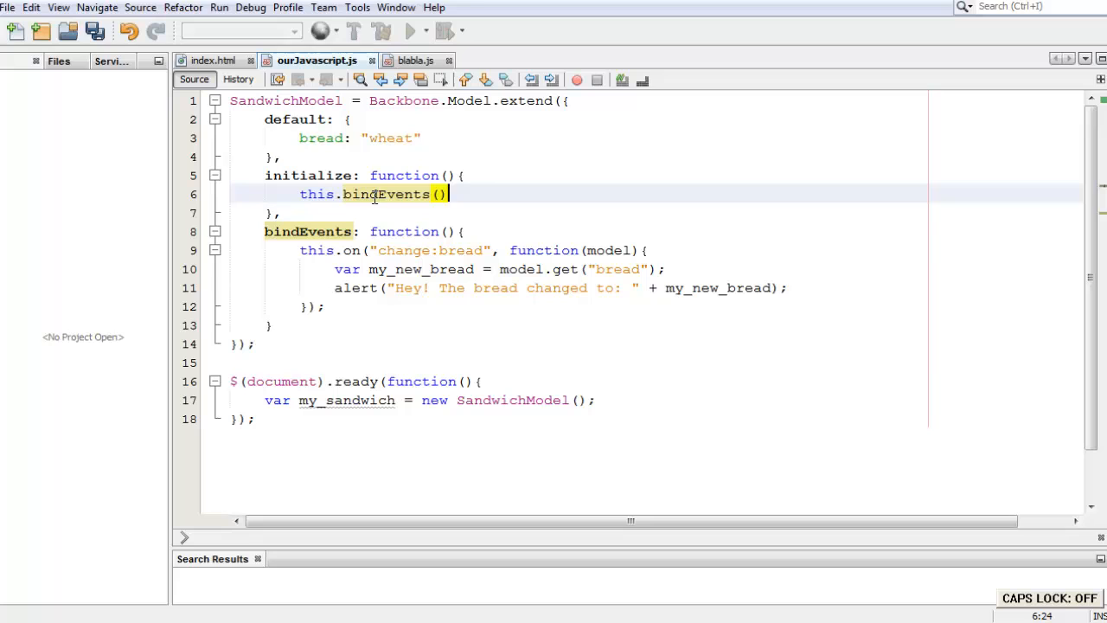
{"action": "key", "text": "ctrl+s"}
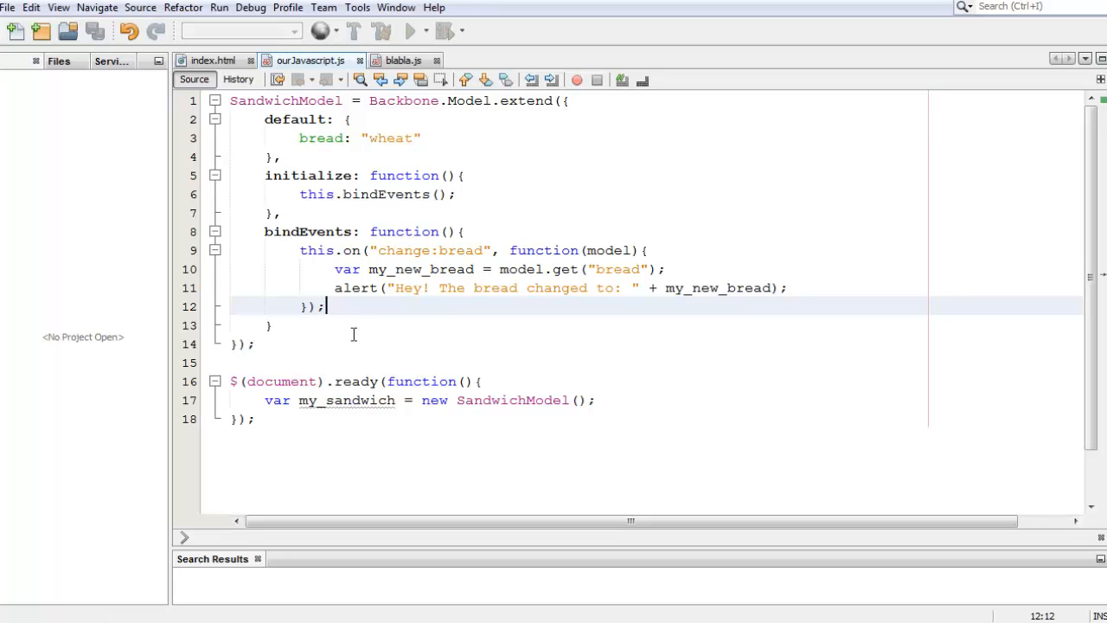
{"action": "mouse_move", "coordinate": [267, 521]}
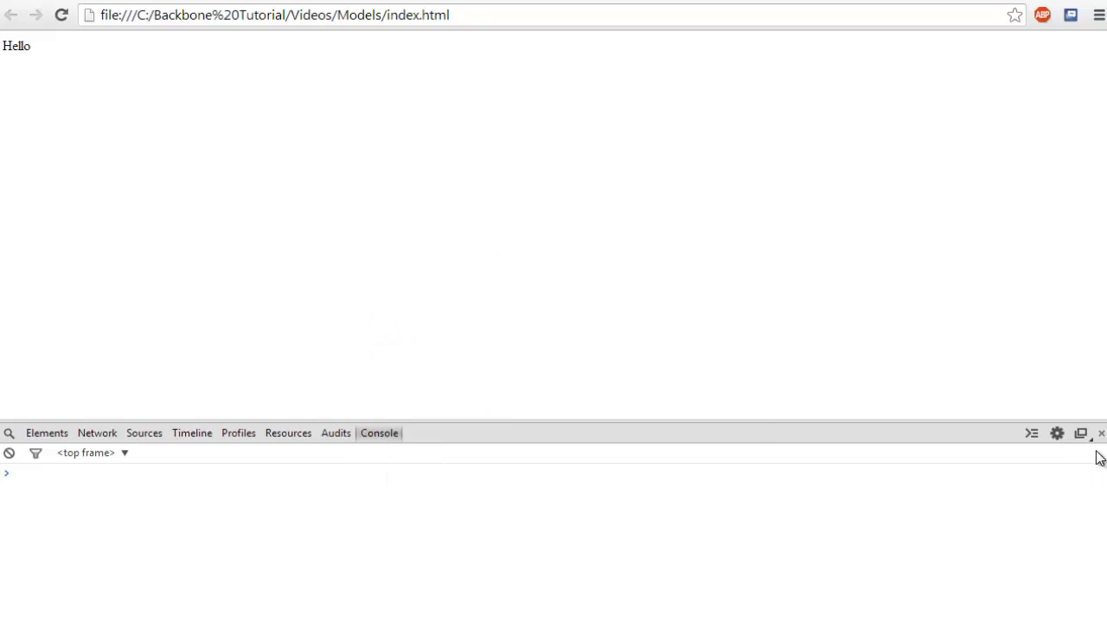
{"action": "right_click", "coordinate": [129, 147]}
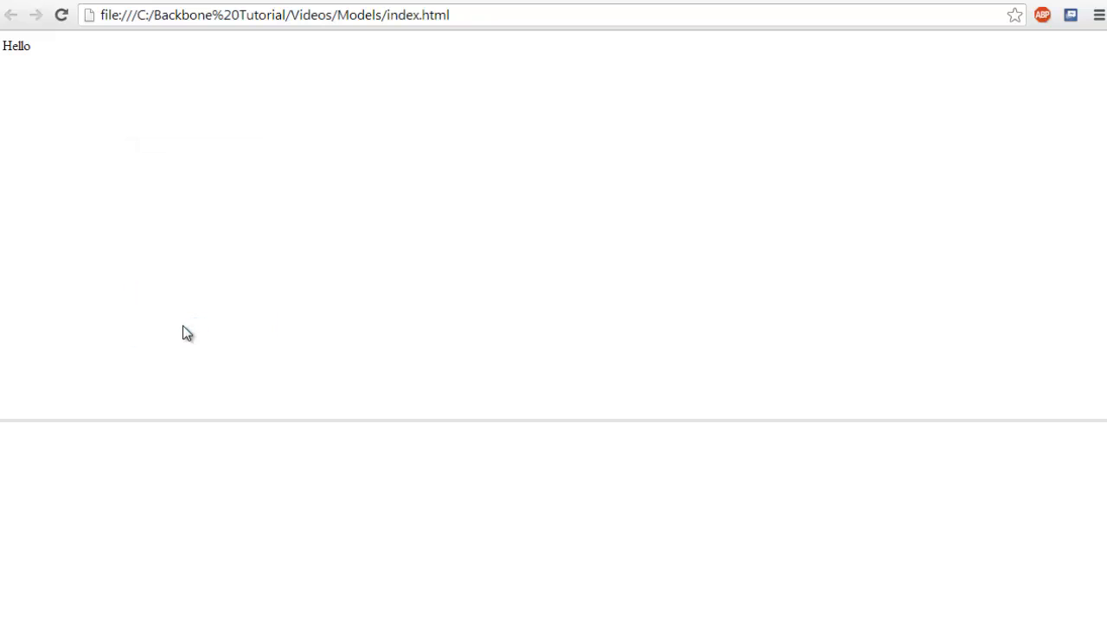
{"action": "key", "text": "F12"}
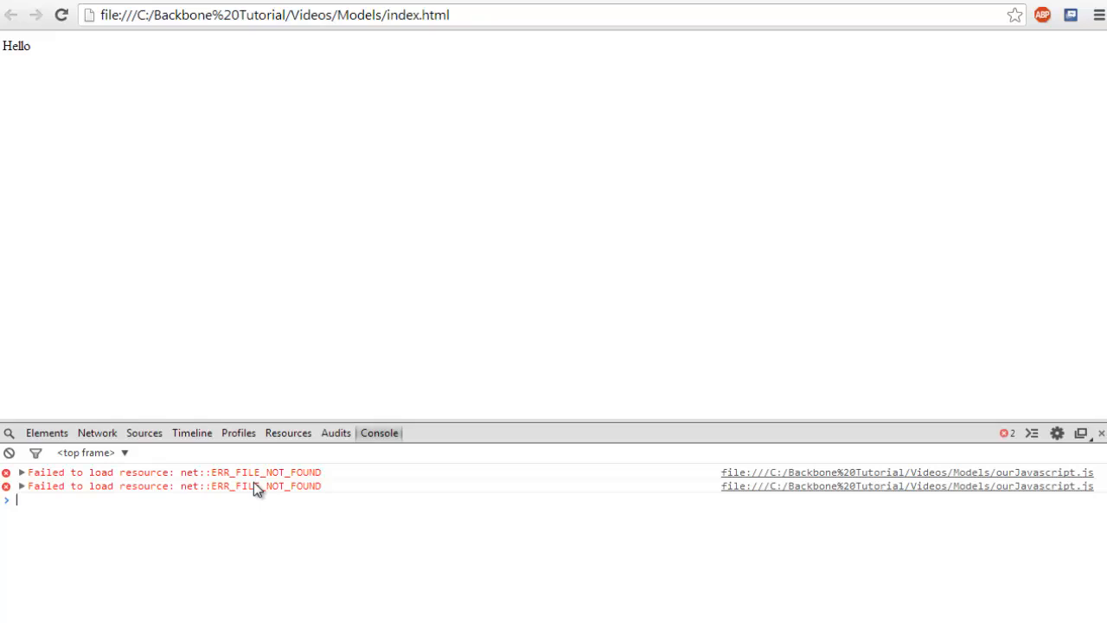
{"action": "mouse_move", "coordinate": [277, 488]}
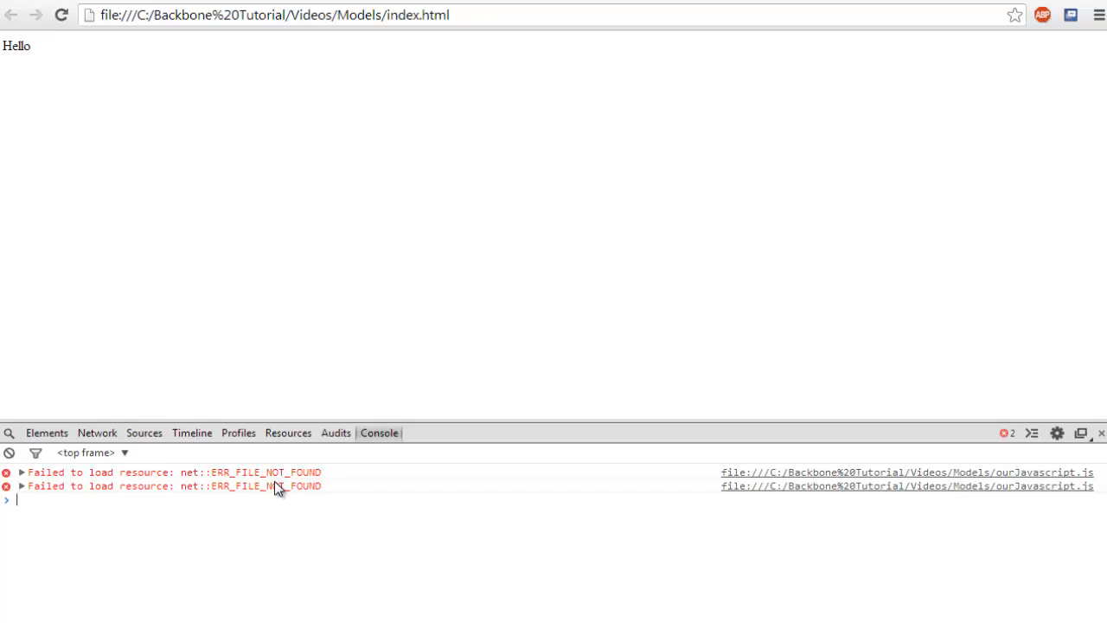
{"action": "left_click", "coordinate": [9, 454]}
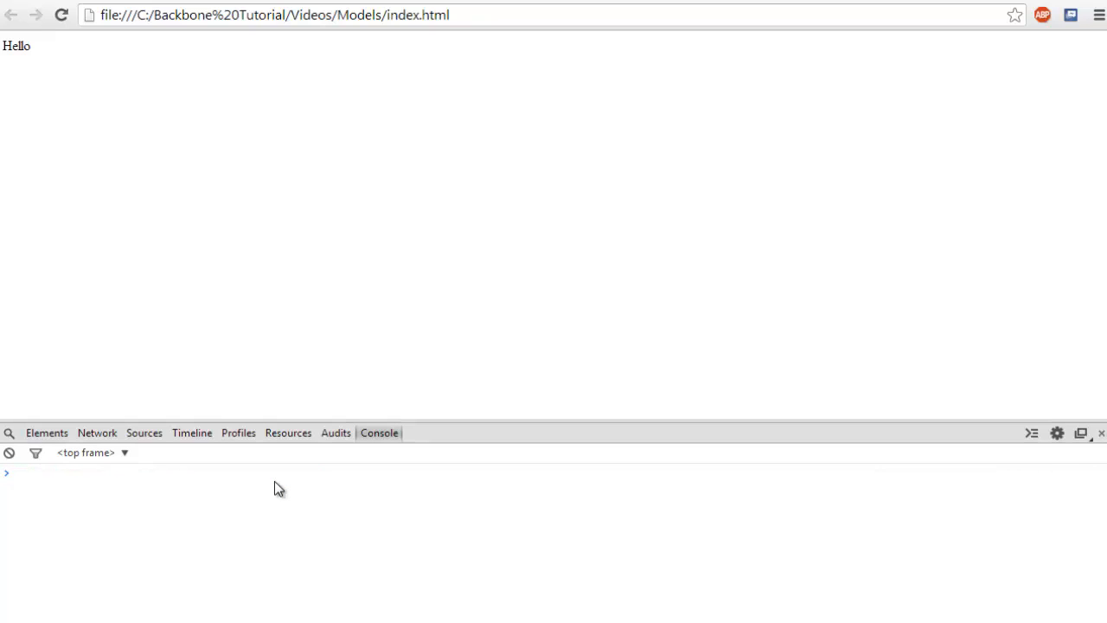
{"action": "mouse_move", "coordinate": [211, 353]}
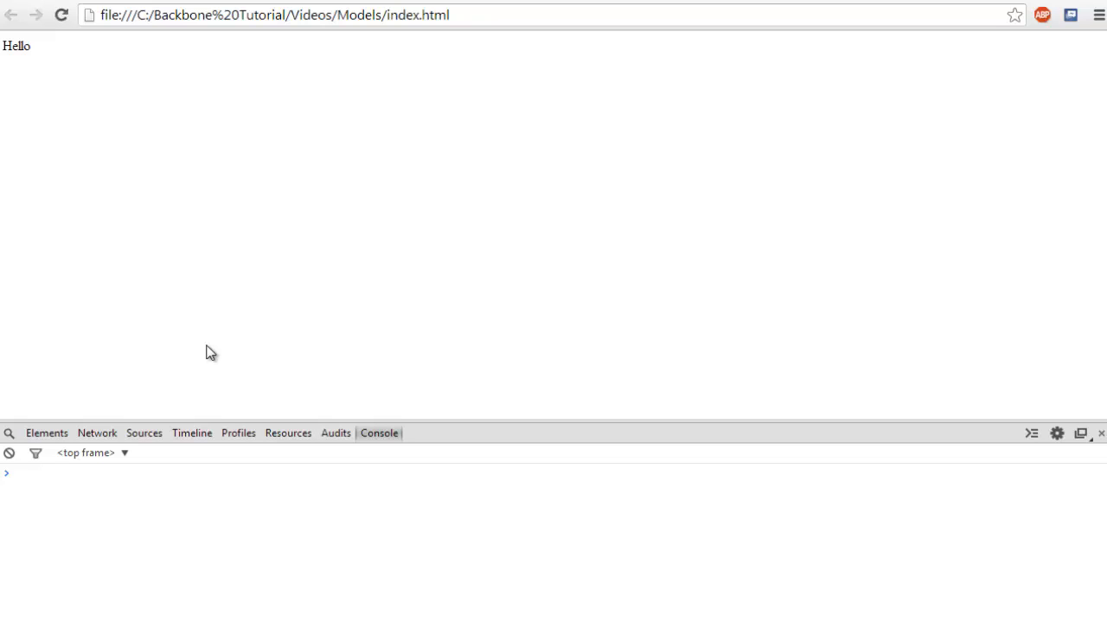
{"action": "mouse_move", "coordinate": [300, 346]}
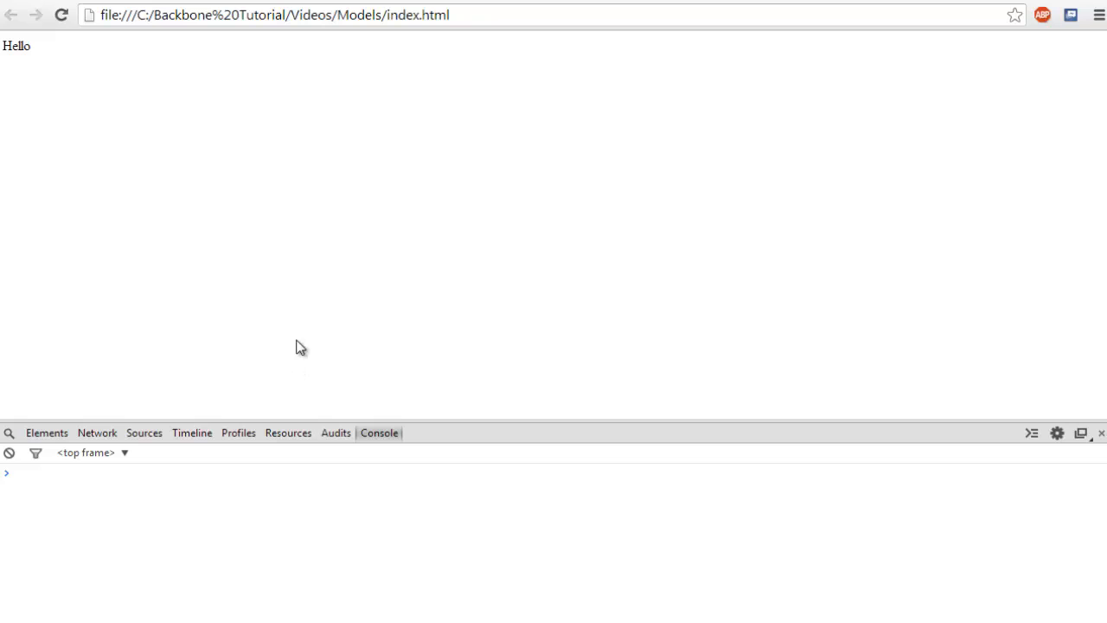
{"action": "mouse_move", "coordinate": [215, 277]}
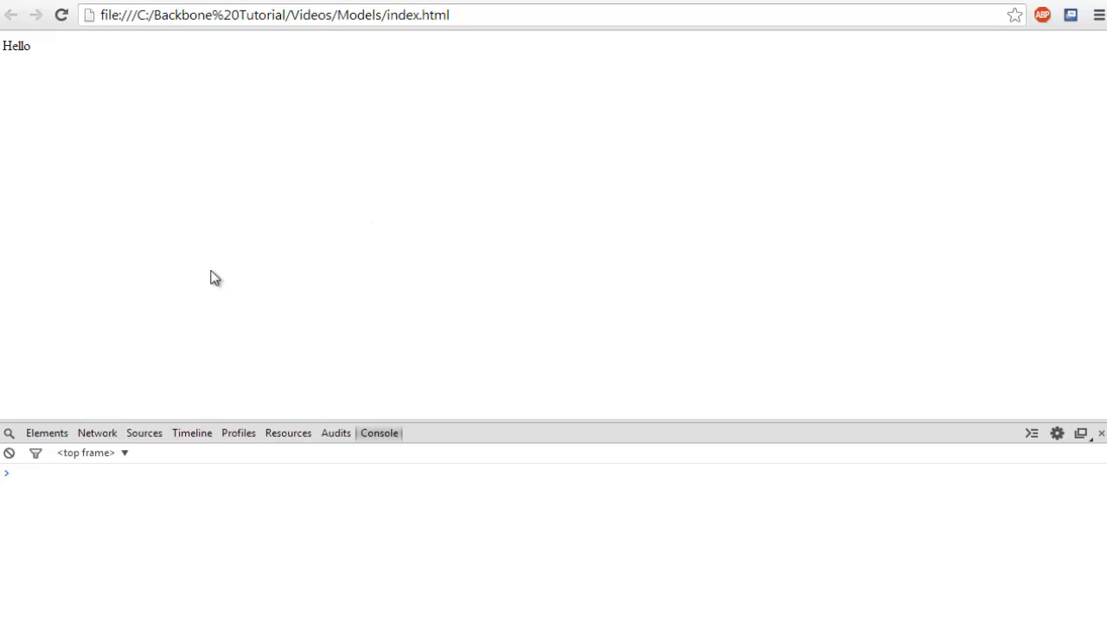
{"action": "mouse_move", "coordinate": [339, 315]}
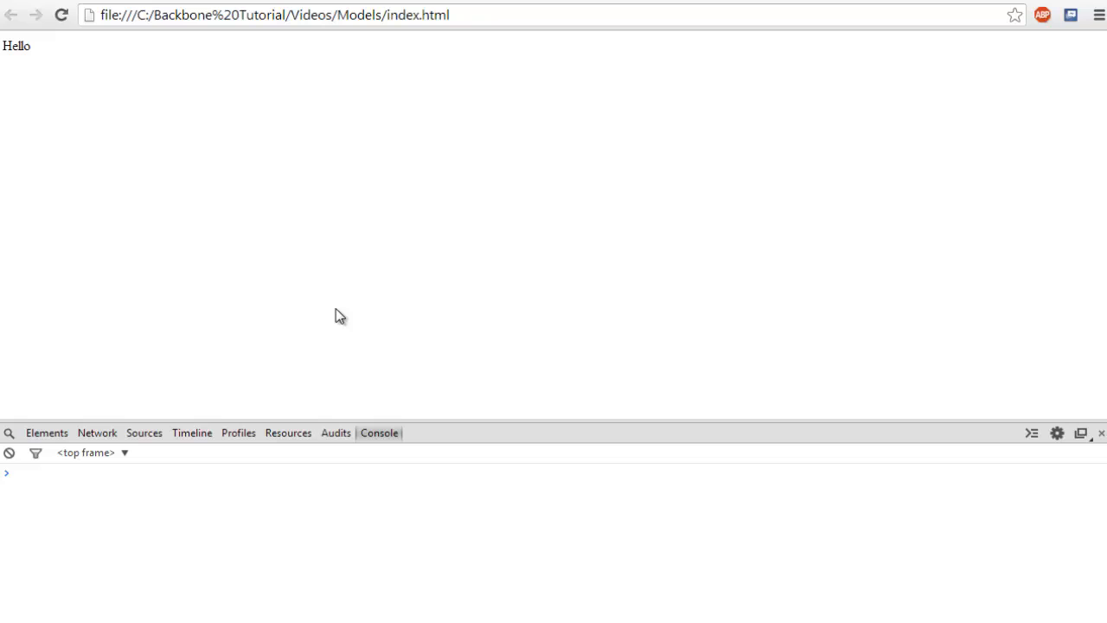
{"action": "mouse_move", "coordinate": [450, 584]}
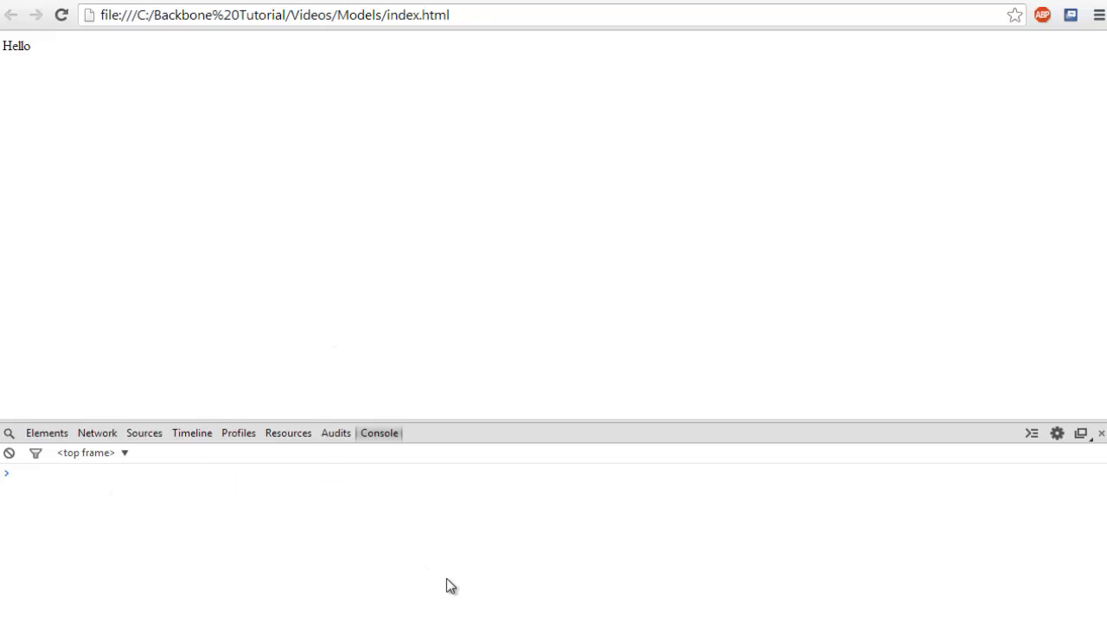
{"action": "mouse_move", "coordinate": [449, 585]}
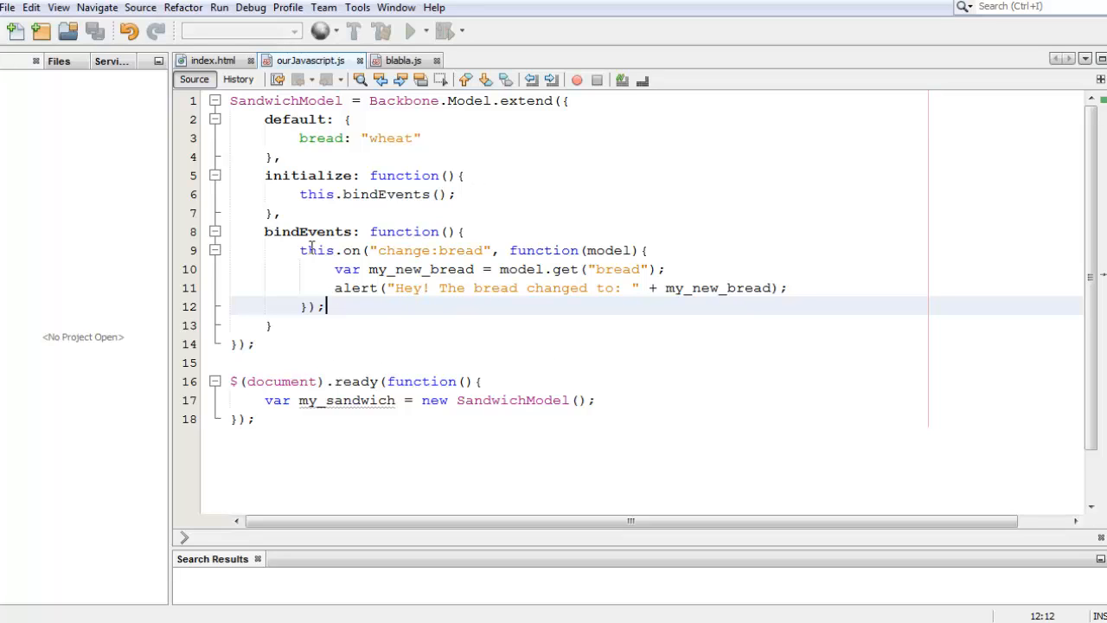
Step: Start a my_sandwich.set call on the line after the sandwich is constructed
{"action": "left_click_drag", "start_coordinate": [299, 250], "coordinate": [327, 306]}
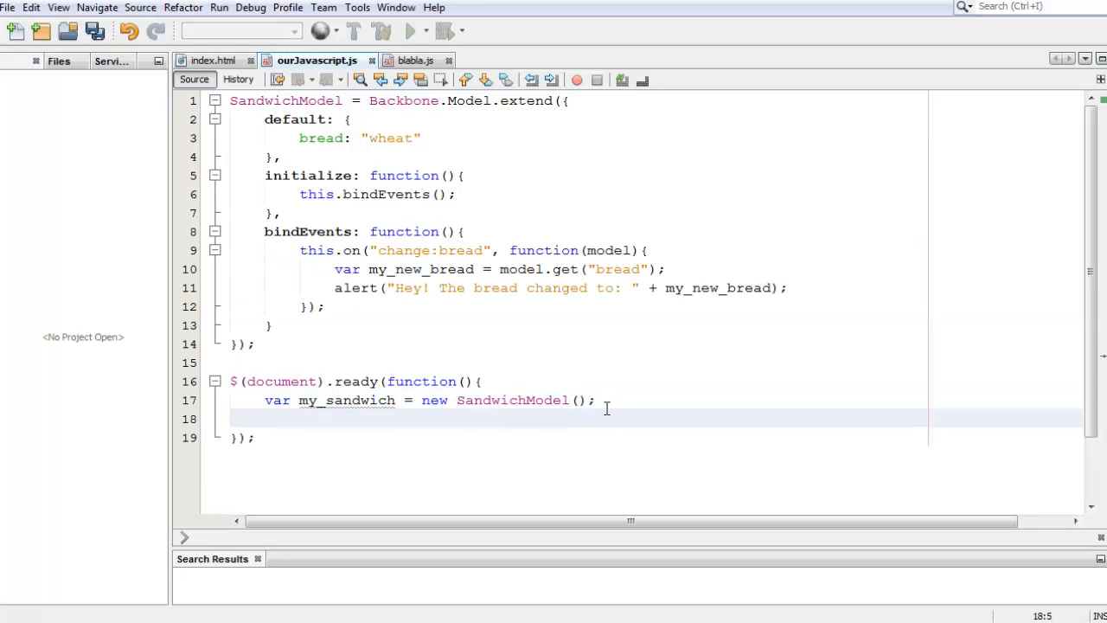
{"action": "left_click", "coordinate": [578, 400]}
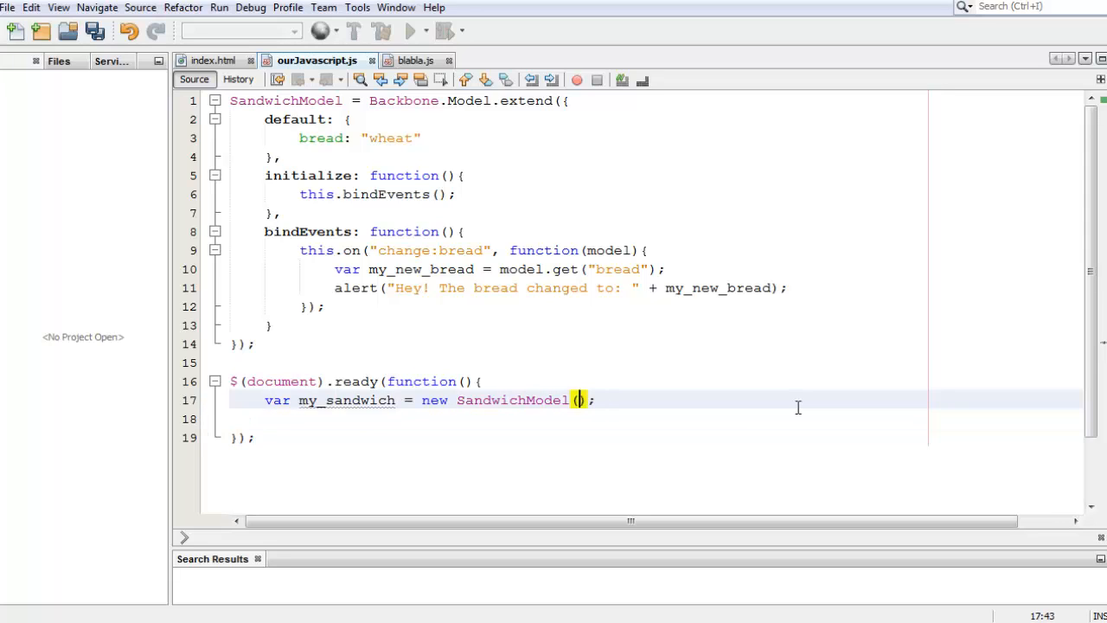
{"action": "key", "text": "Return"}
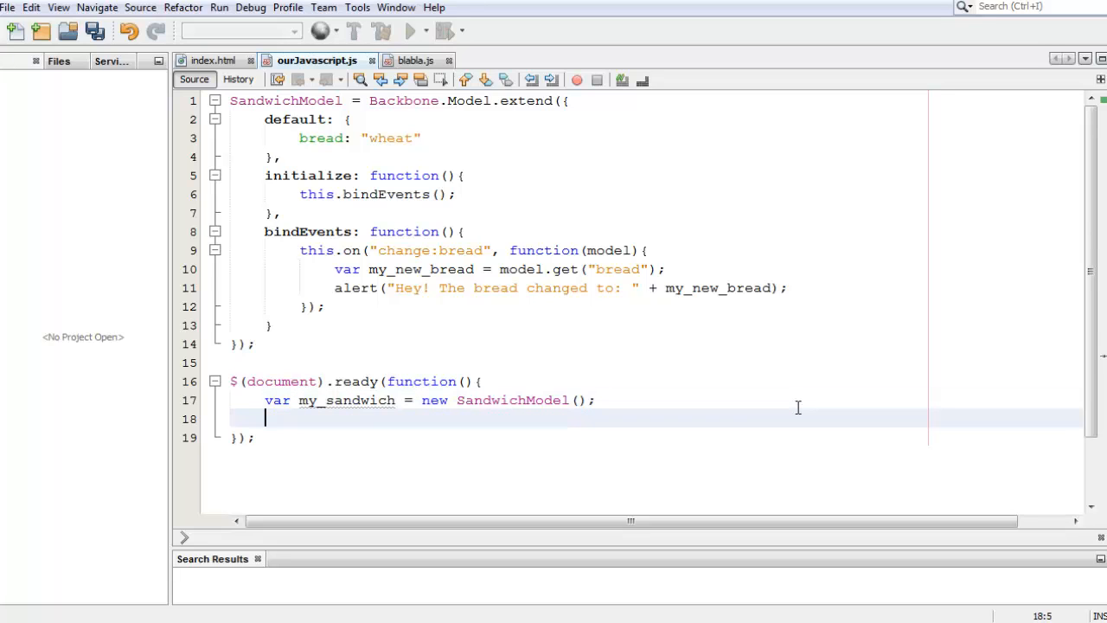
{"action": "type", "text": "my_sandwi"}
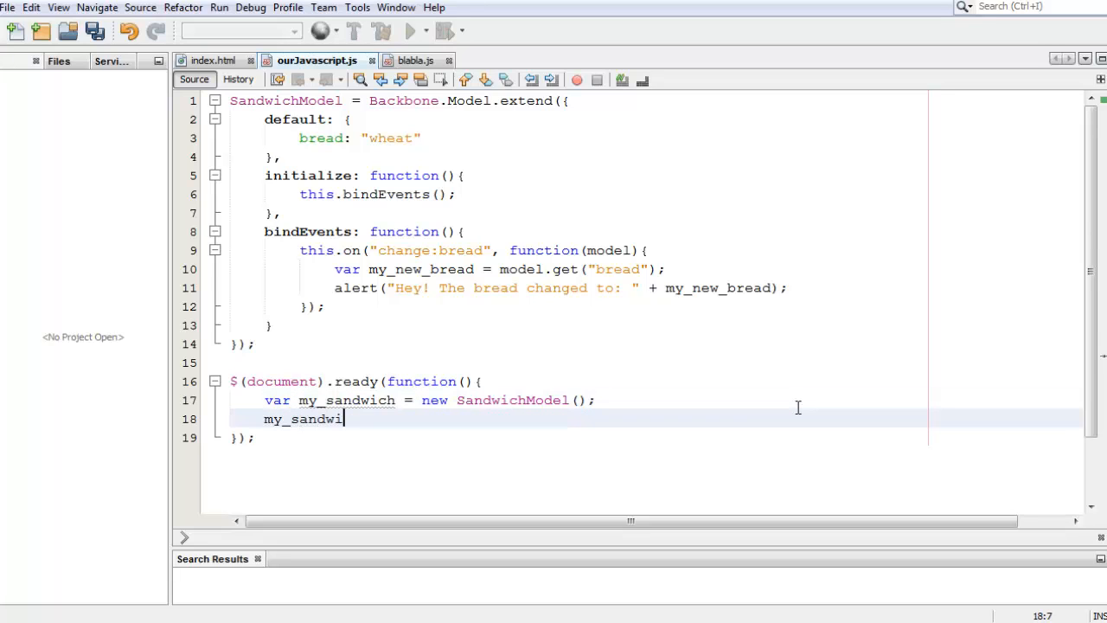
{"action": "type", "text": "ch.set"}
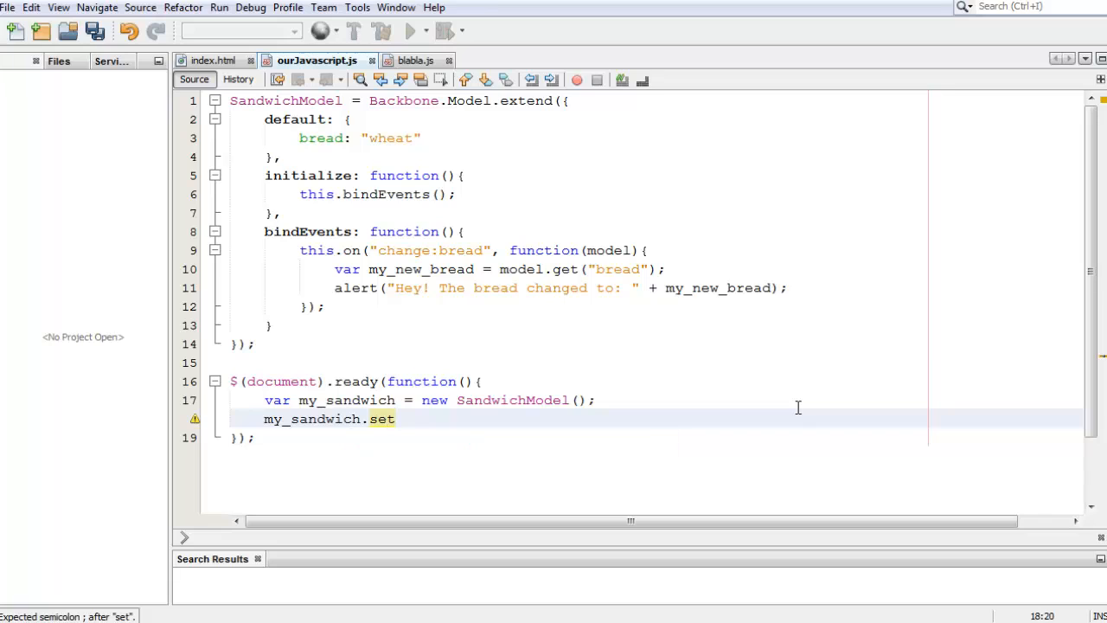
Step: Pass {bread: "jalapeno"} to the set call and save the script
{"action": "type", "text": "(\"bre\")"}
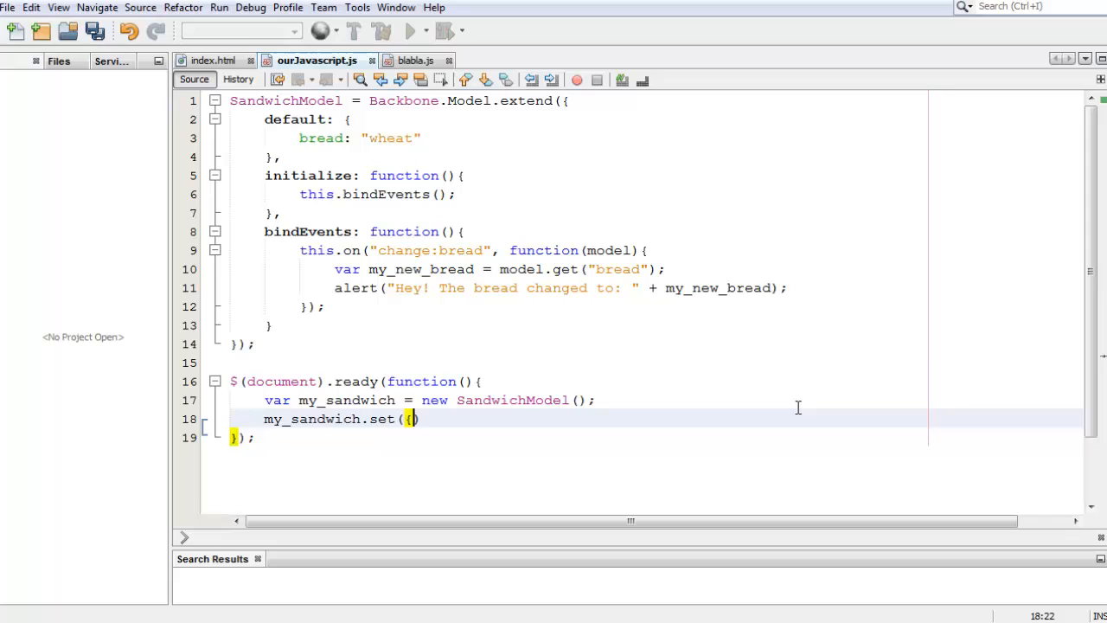
{"action": "type", "text": "bread}"}
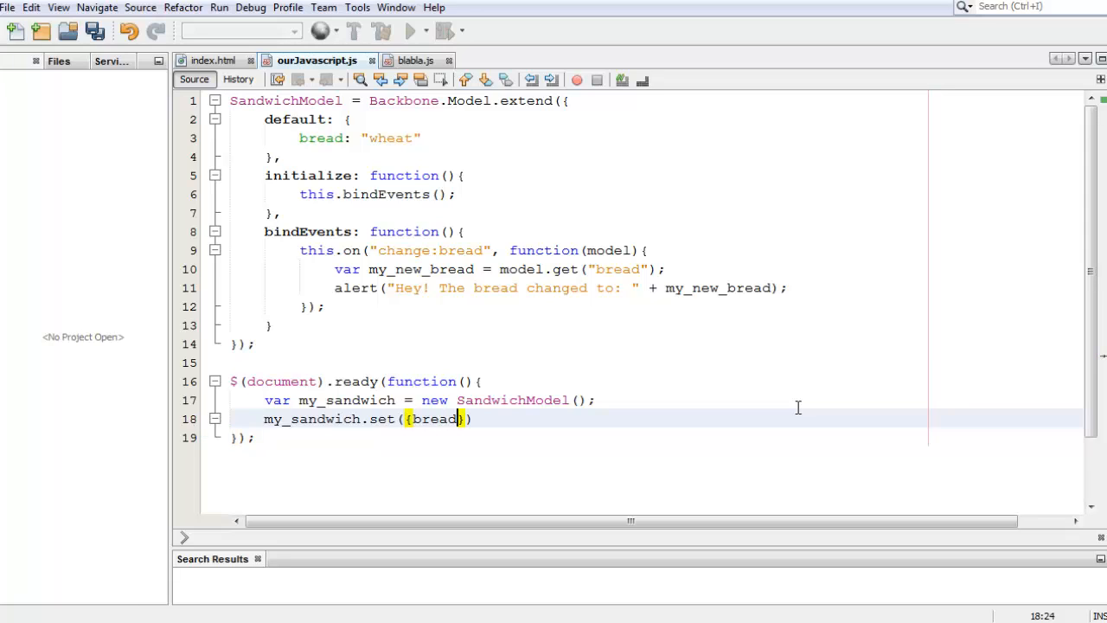
{"action": "type", "text": ": \"\""}
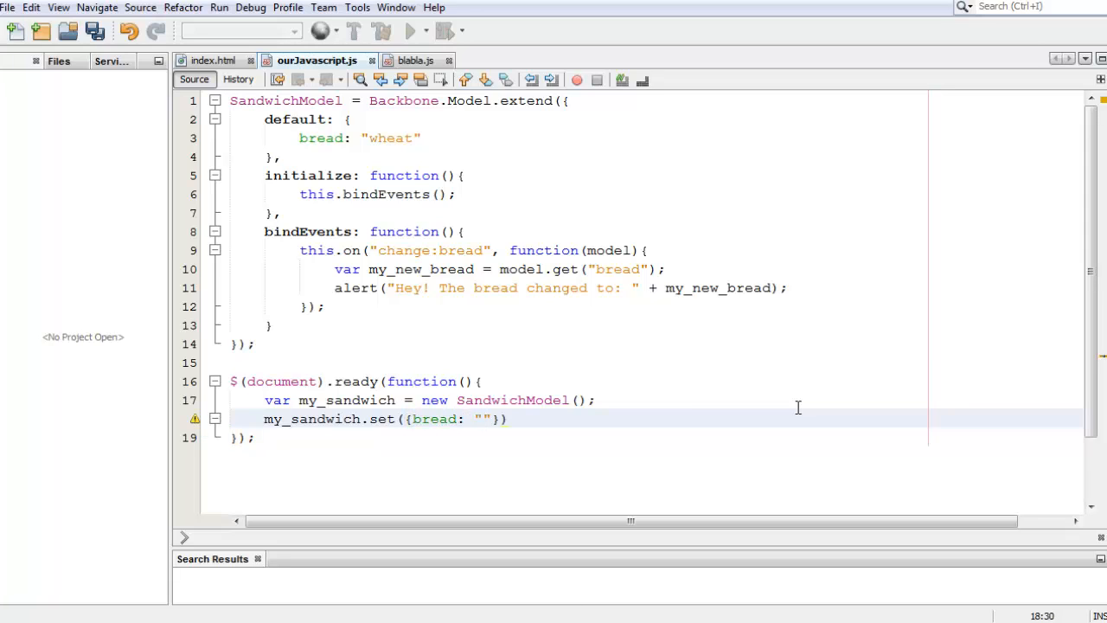
{"action": "type", "text": "jalap"}
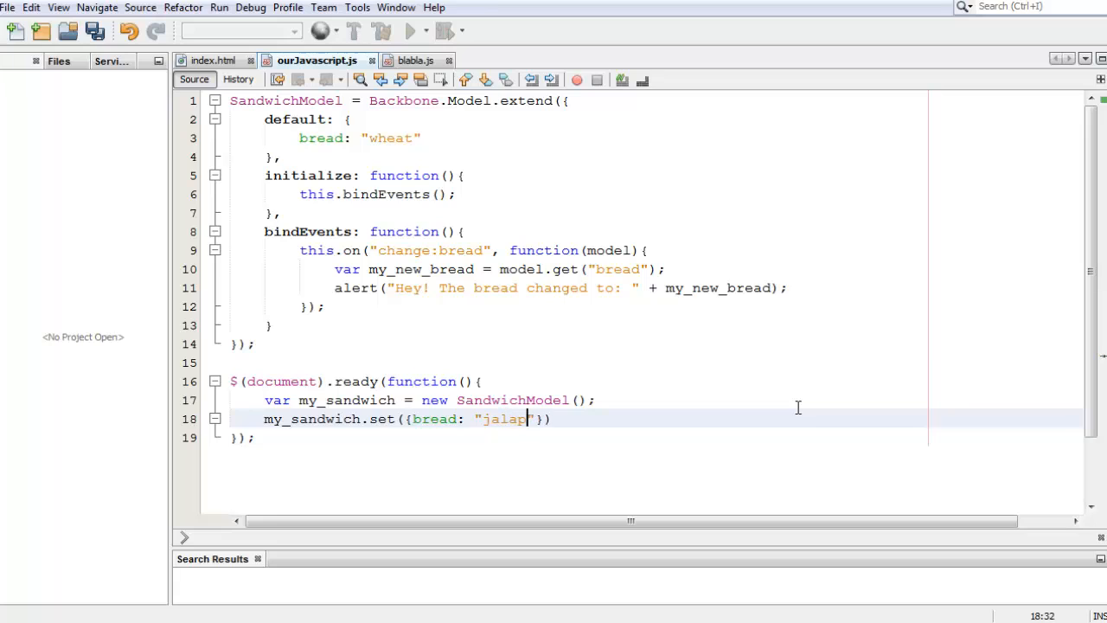
{"action": "type", "text": "eno"}
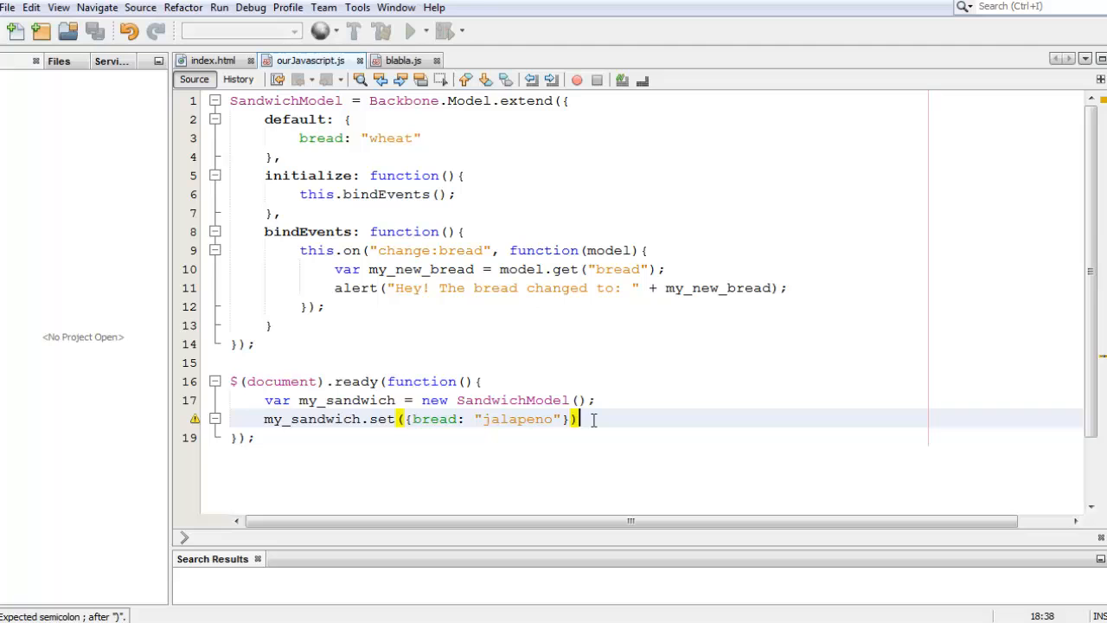
{"action": "key", "text": "ctrl+s"}
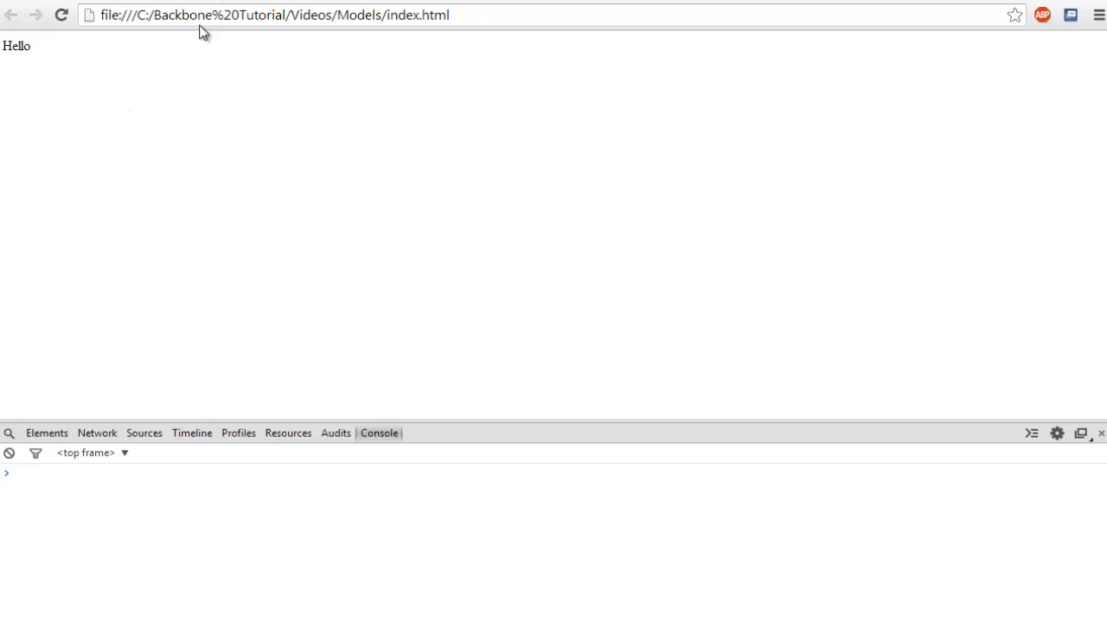
{"action": "mouse_move", "coordinate": [266, 152]}
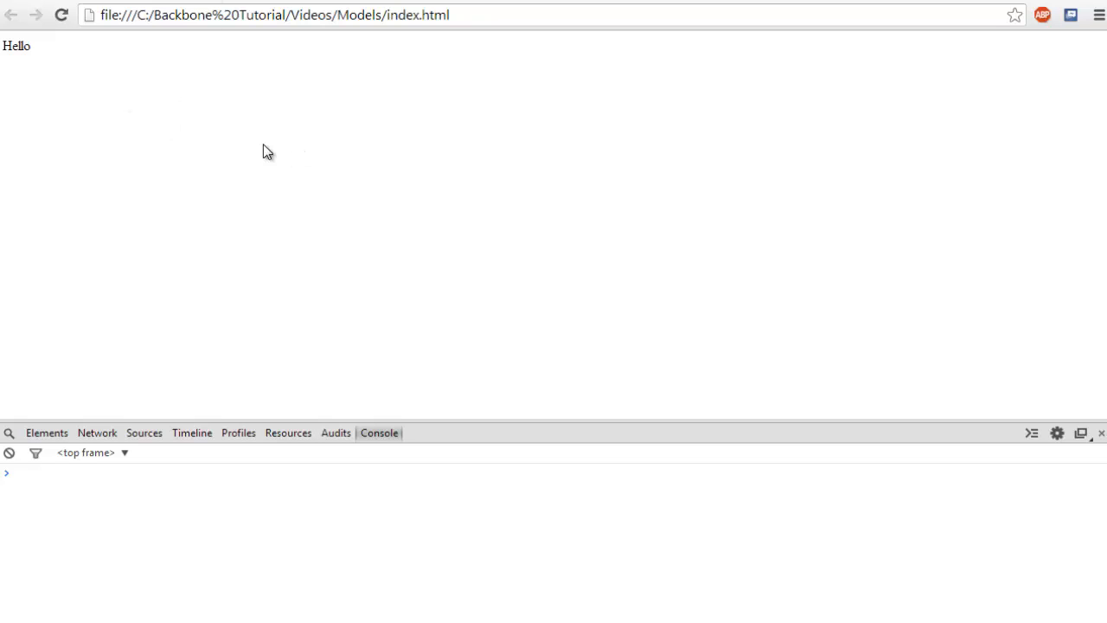
{"action": "mouse_move", "coordinate": [433, 221]}
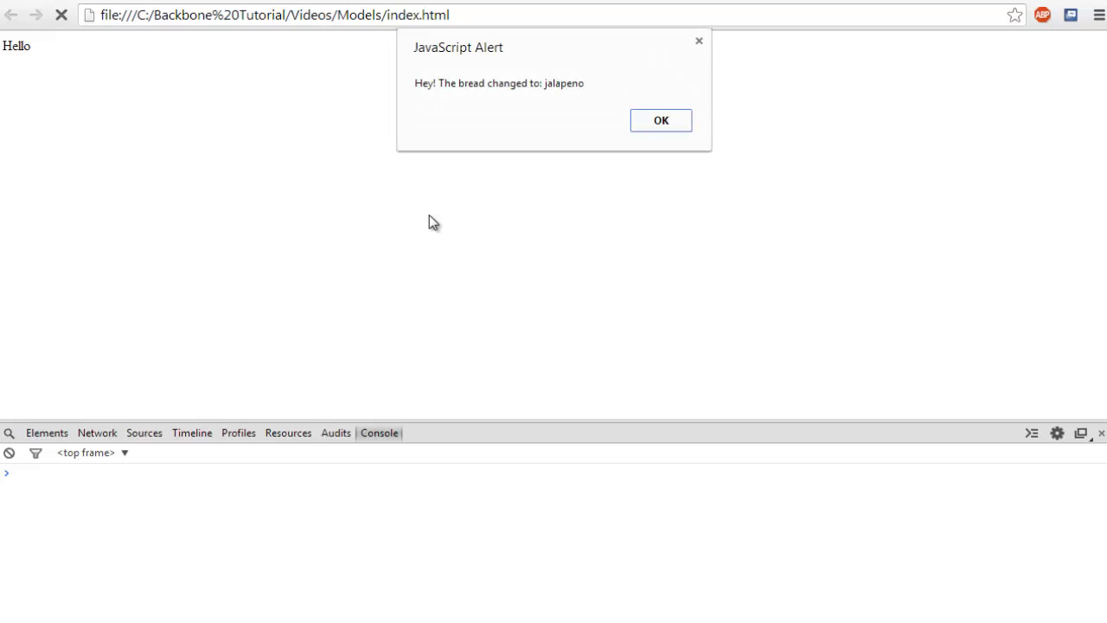
{"action": "mouse_move", "coordinate": [661, 119]}
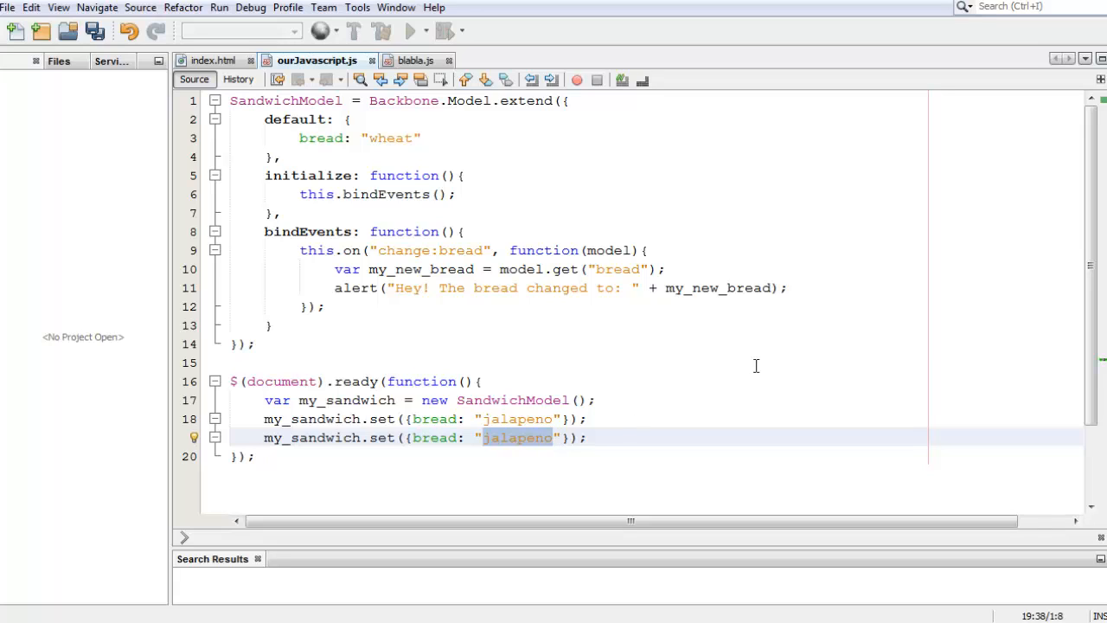
Step: Change the duplicated set call's bread value to "big weiner"
{"action": "type", "text": "big weiner"}
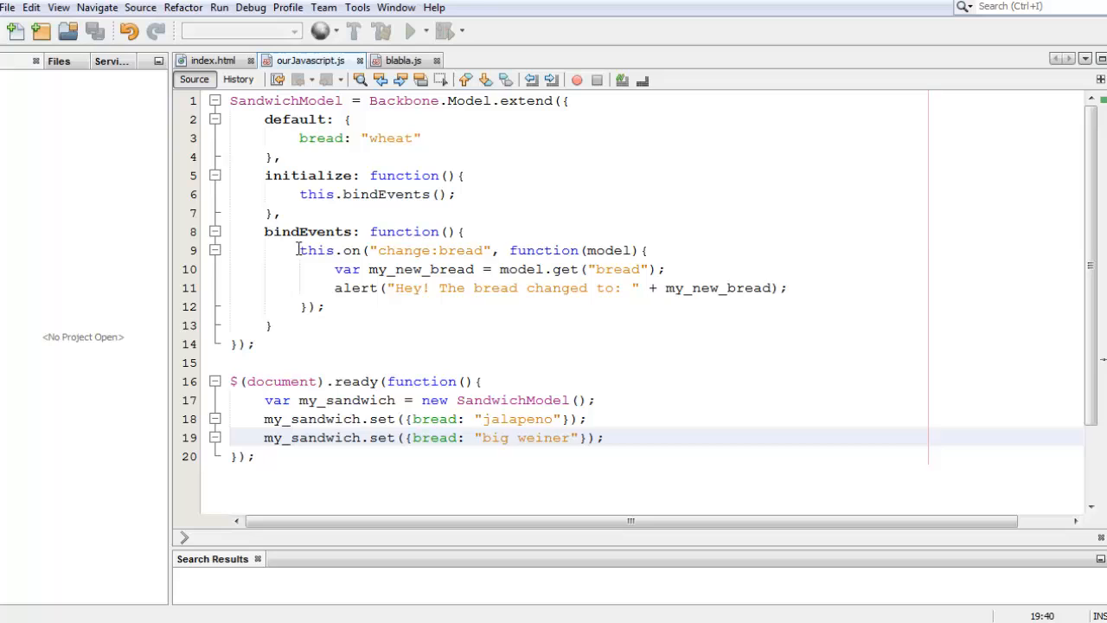
{"action": "left_click", "coordinate": [266, 418]}
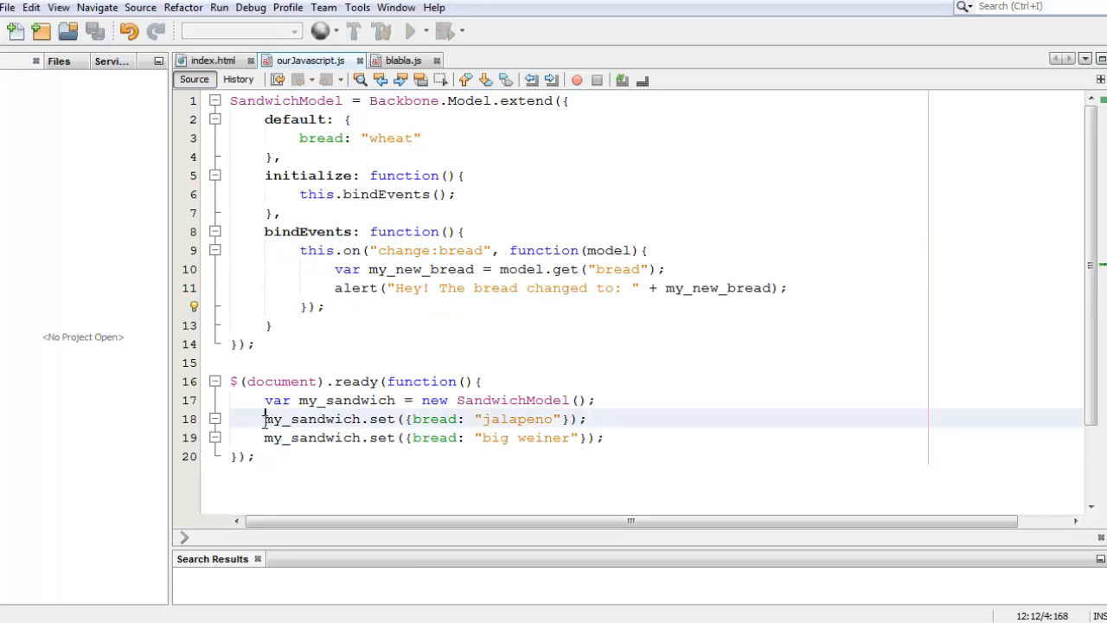
{"action": "left_click", "coordinate": [605, 288]}
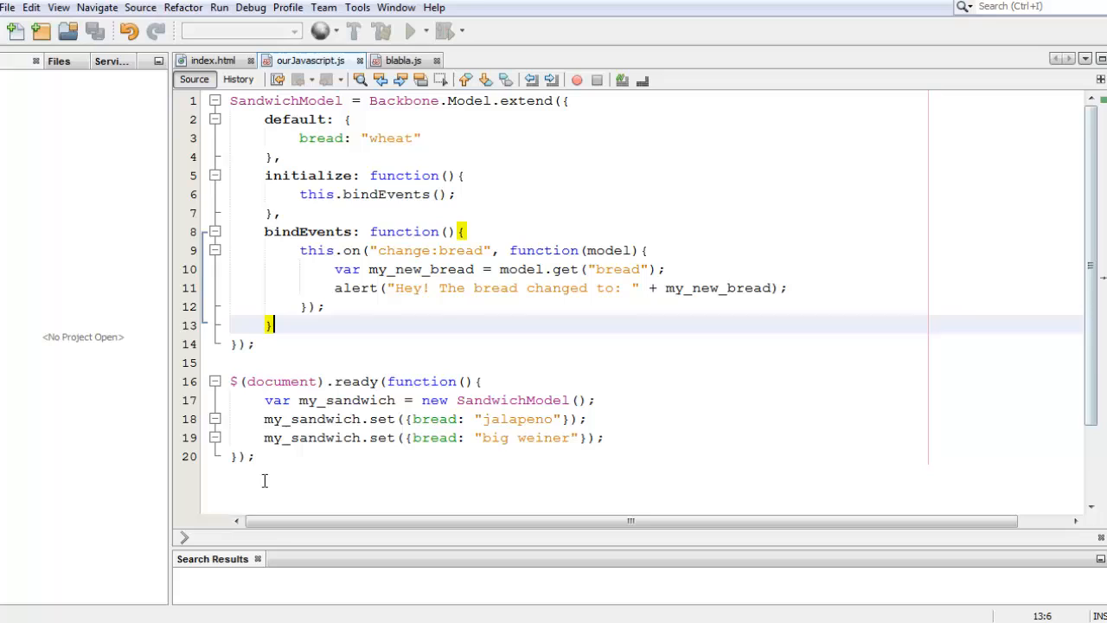
{"action": "left_click", "coordinate": [256, 457]}
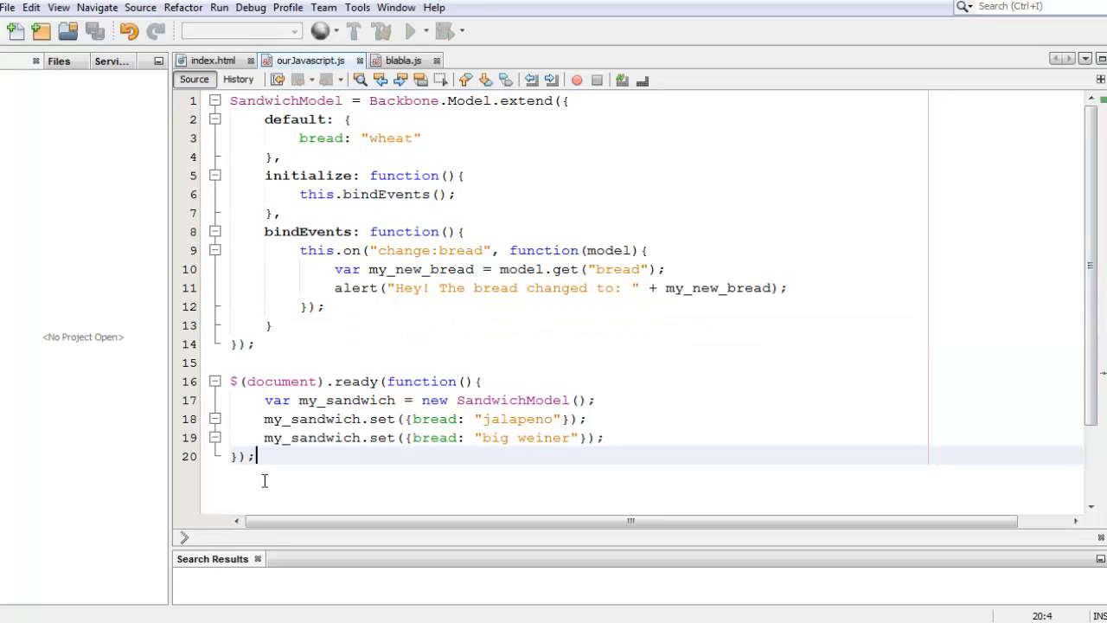